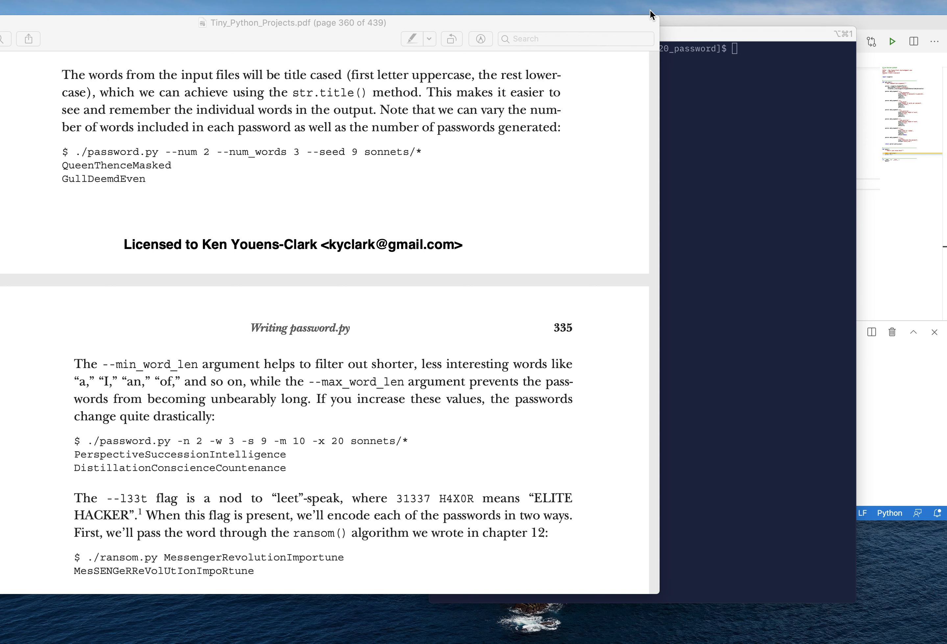
mouse_move(215, 197)
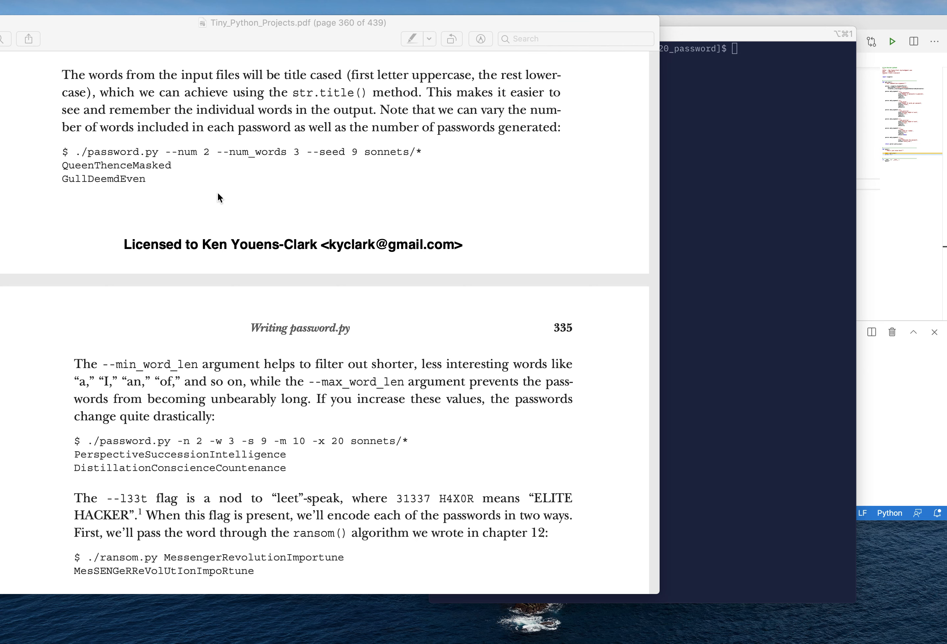
mouse_move(192, 168)
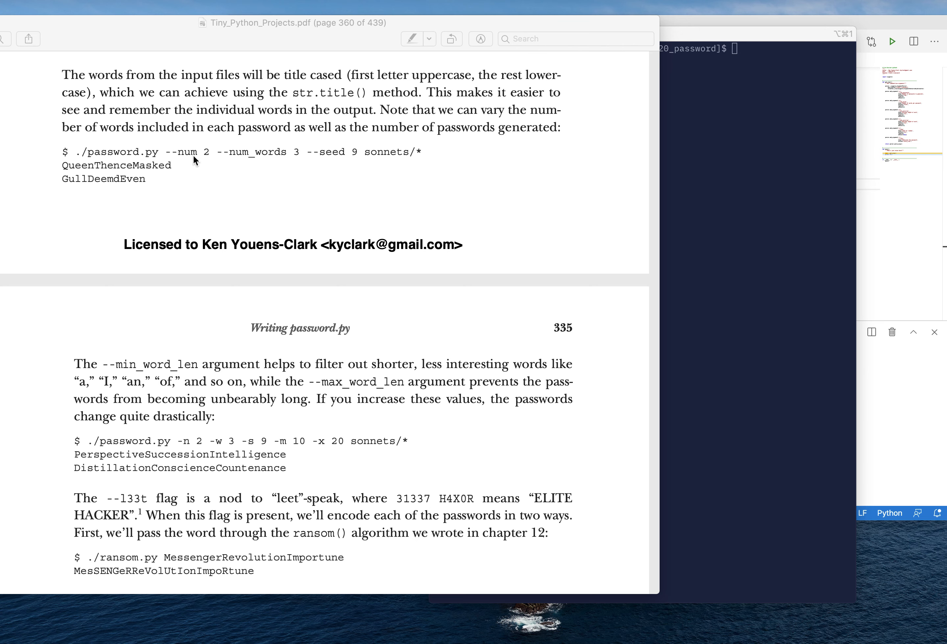
mouse_move(189, 163)
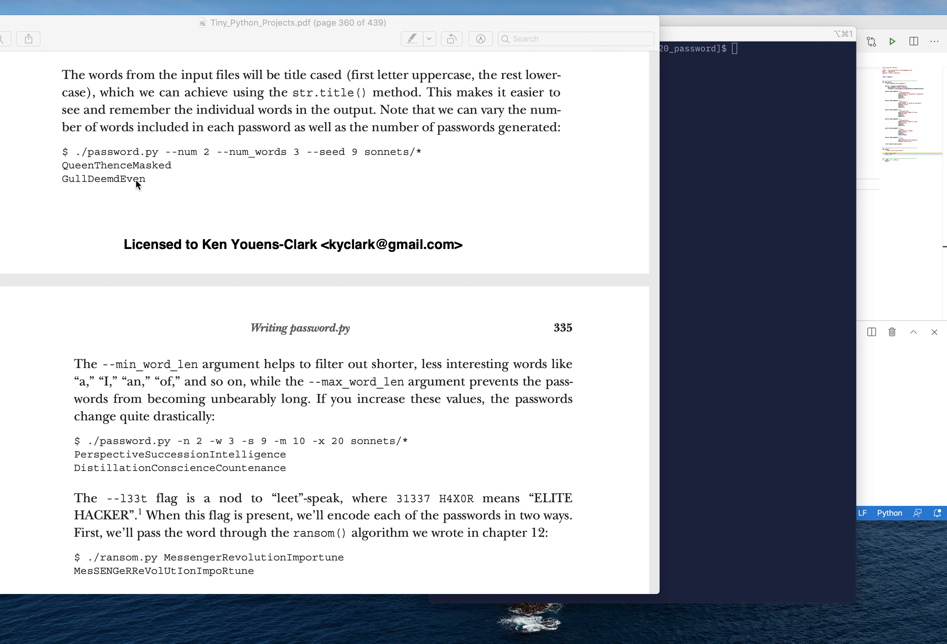
mouse_move(115, 172)
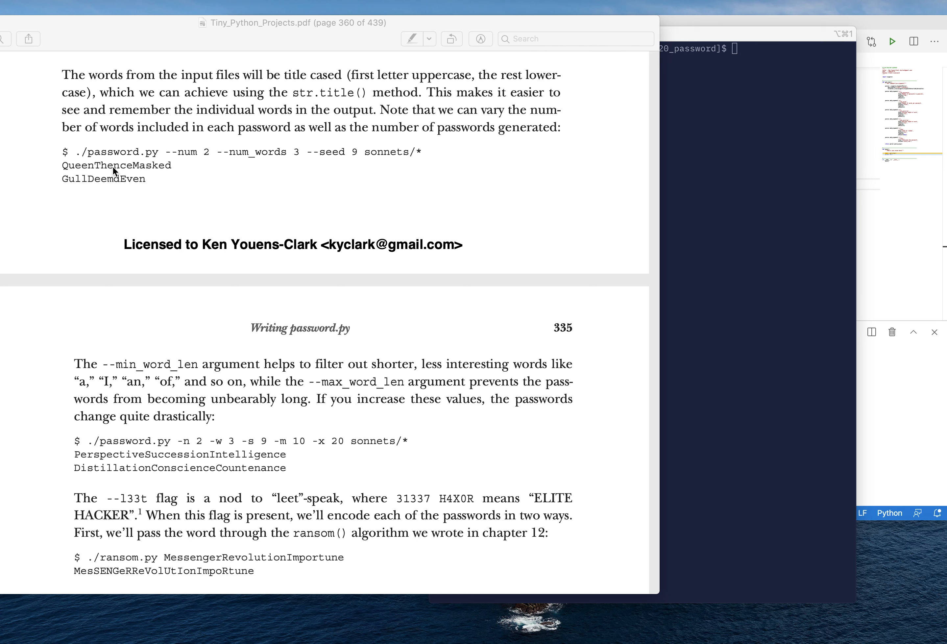
mouse_move(326, 162)
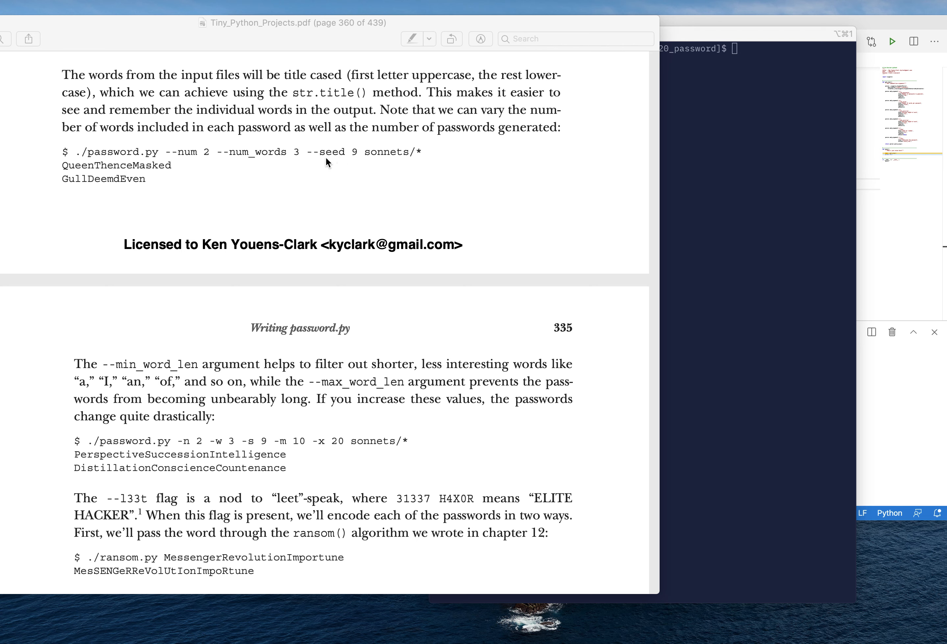
mouse_move(177, 165)
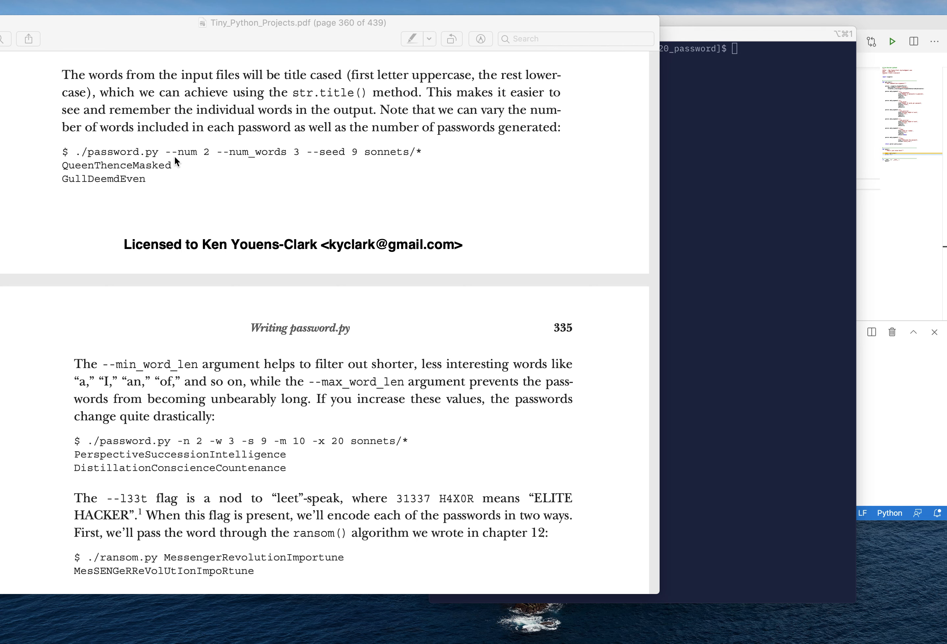
mouse_move(124, 187)
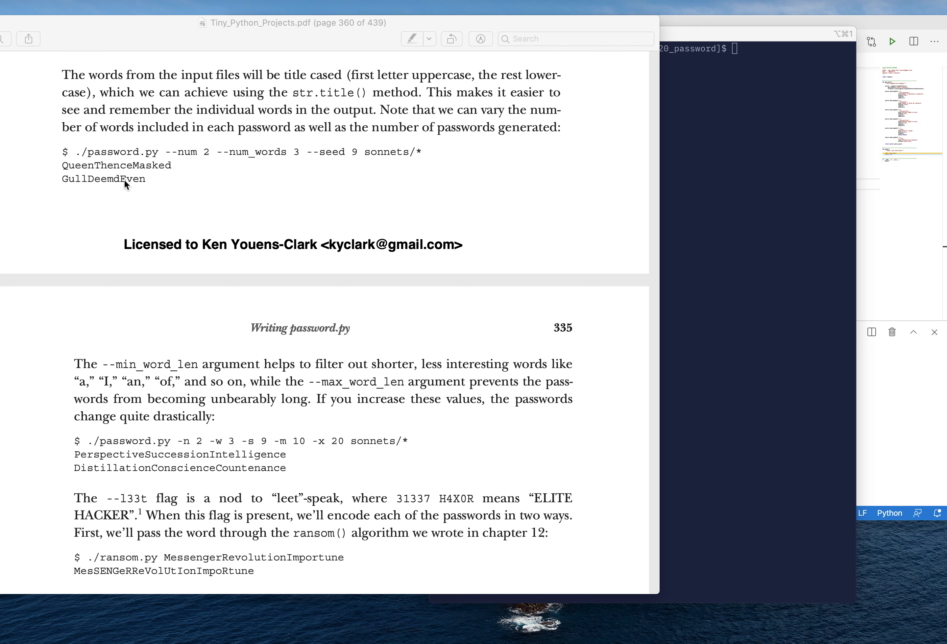
mouse_move(249, 245)
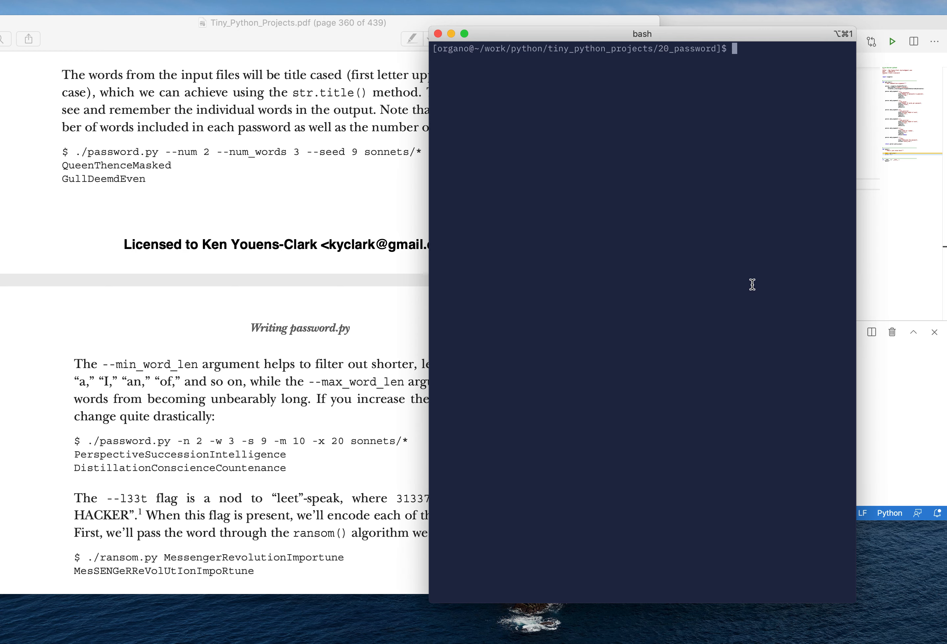
List the password project's files in the bash terminal with ls
type("ls")
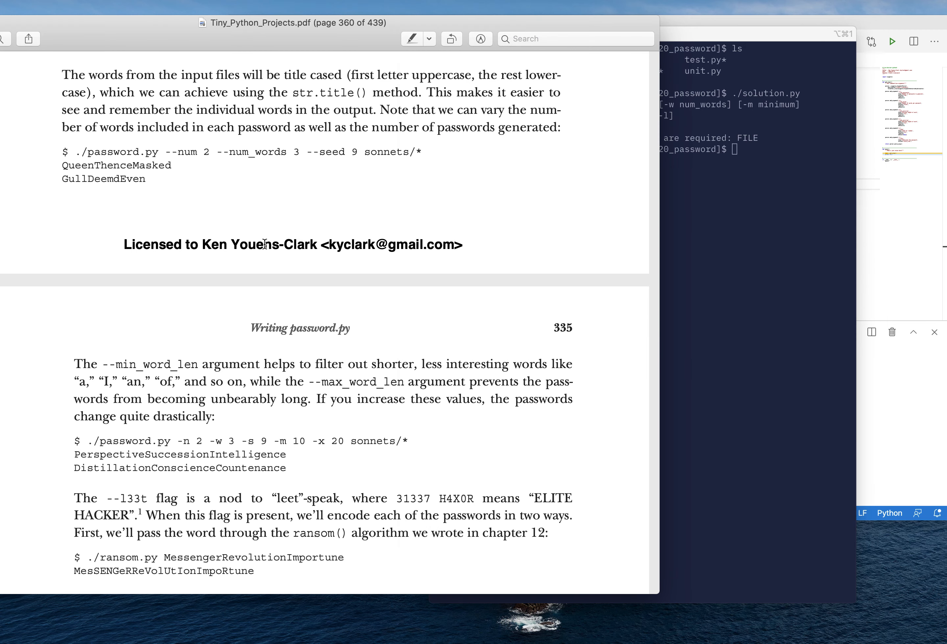
Scroll through the leet-speak explanation to the substitution table, highlighting the 20 in the example command
scroll("down", 3)
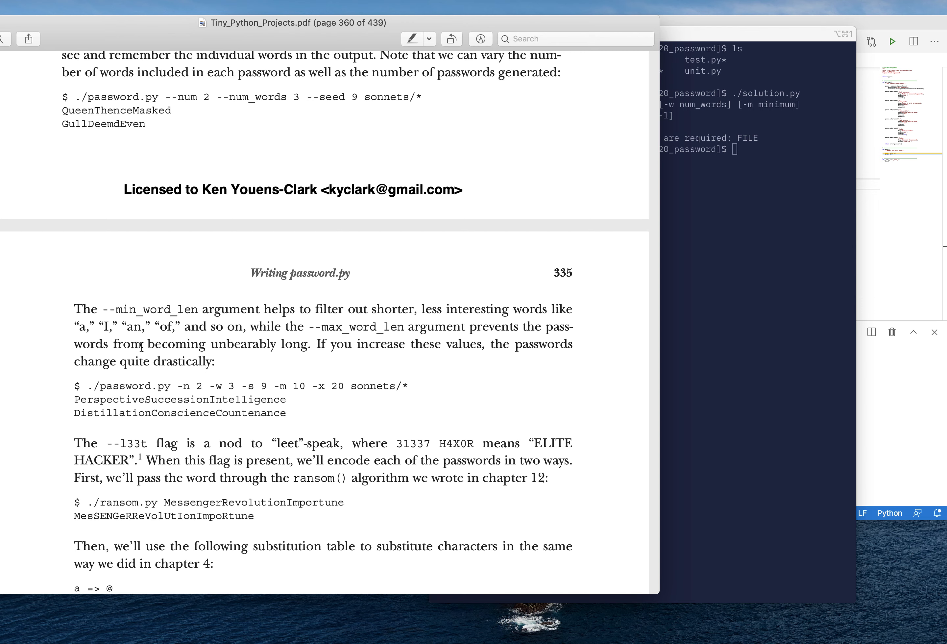
scroll("down", 3)
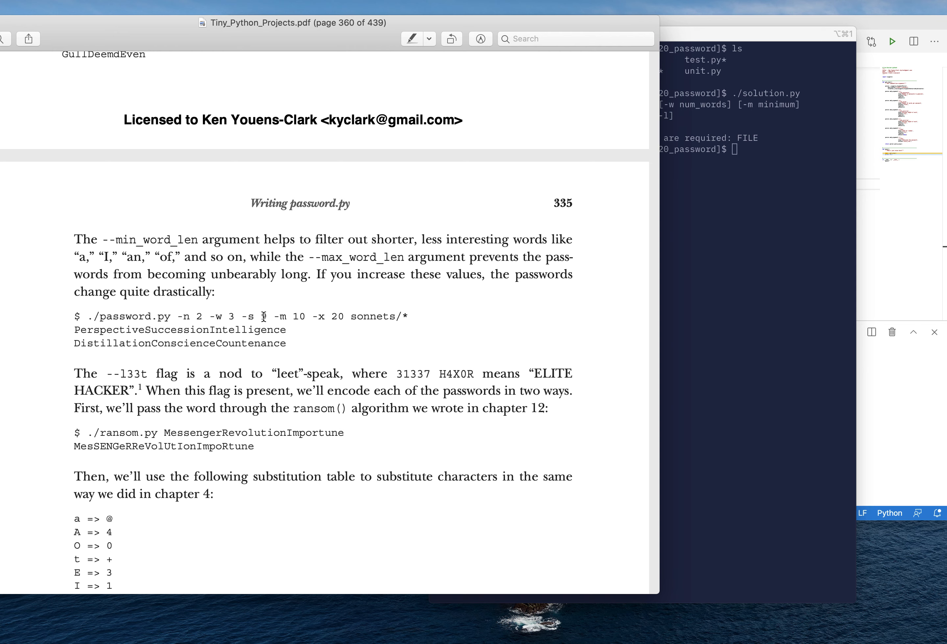
mouse_move(288, 317)
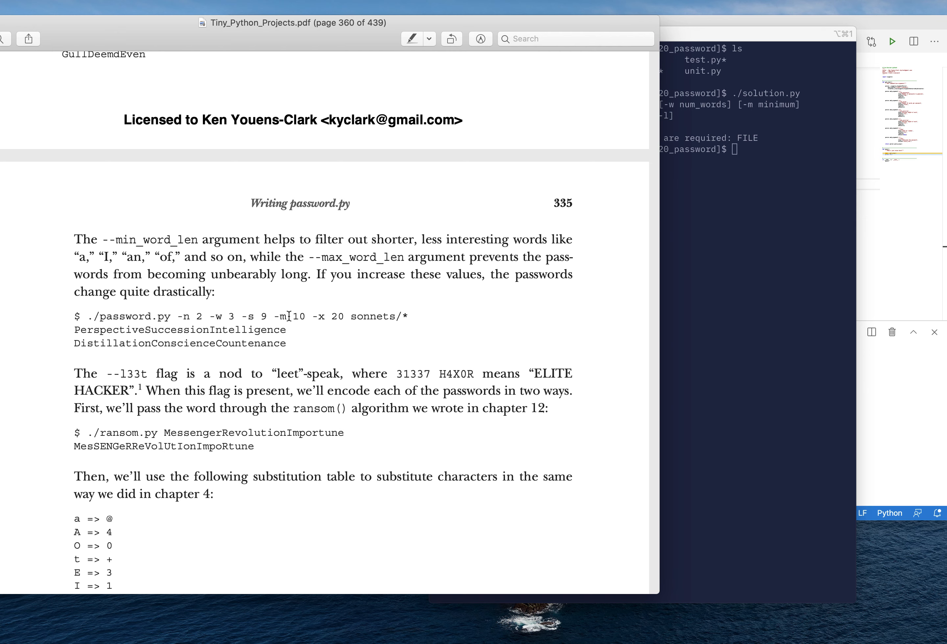
double_click(299, 317)
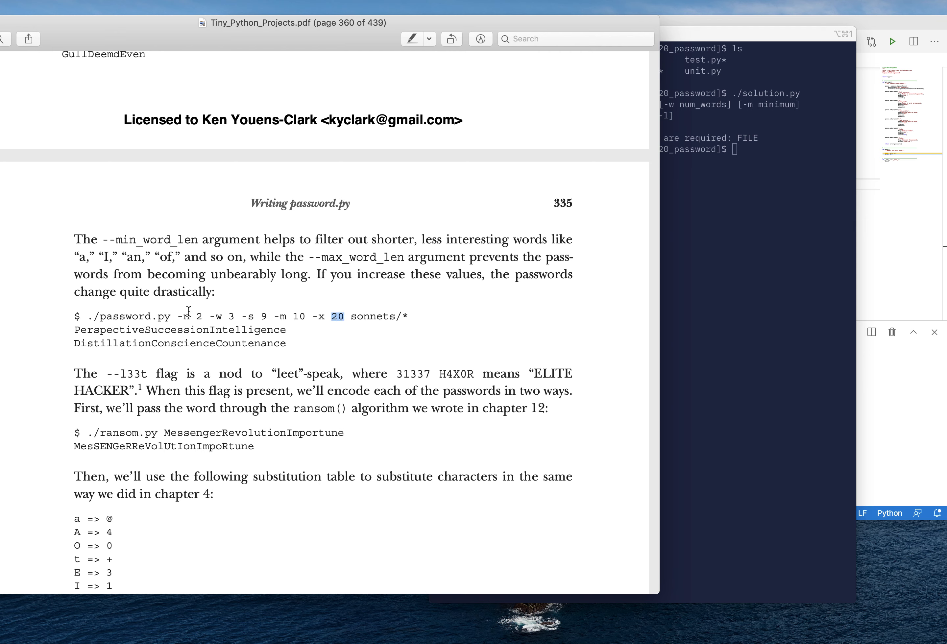
mouse_move(329, 373)
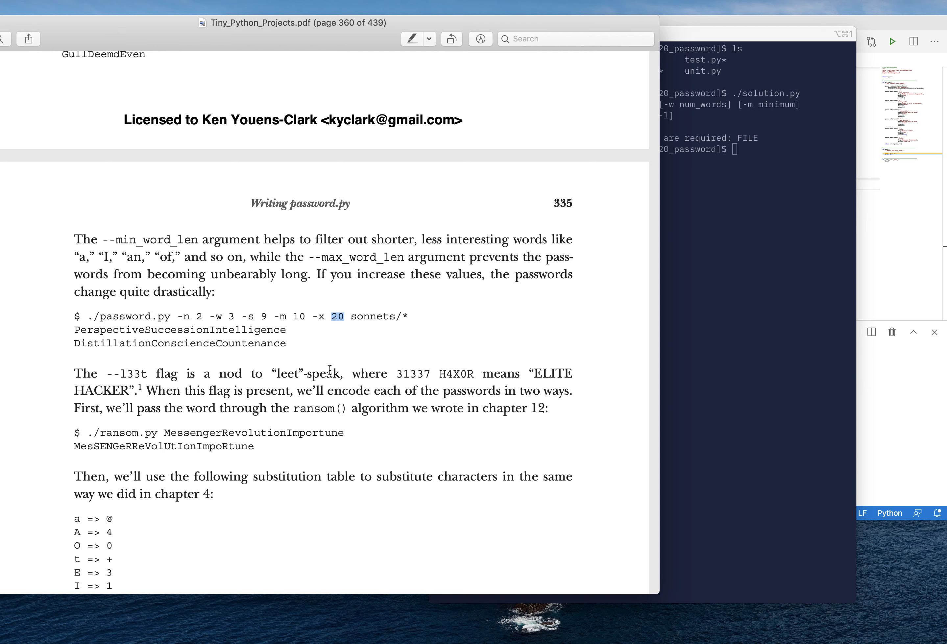
mouse_move(204, 336)
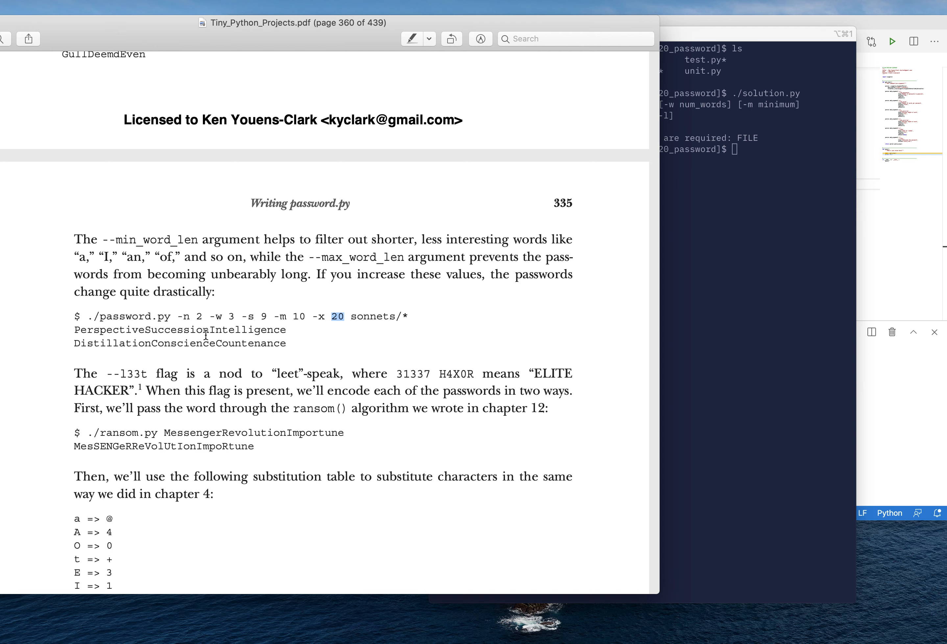
mouse_move(390, 362)
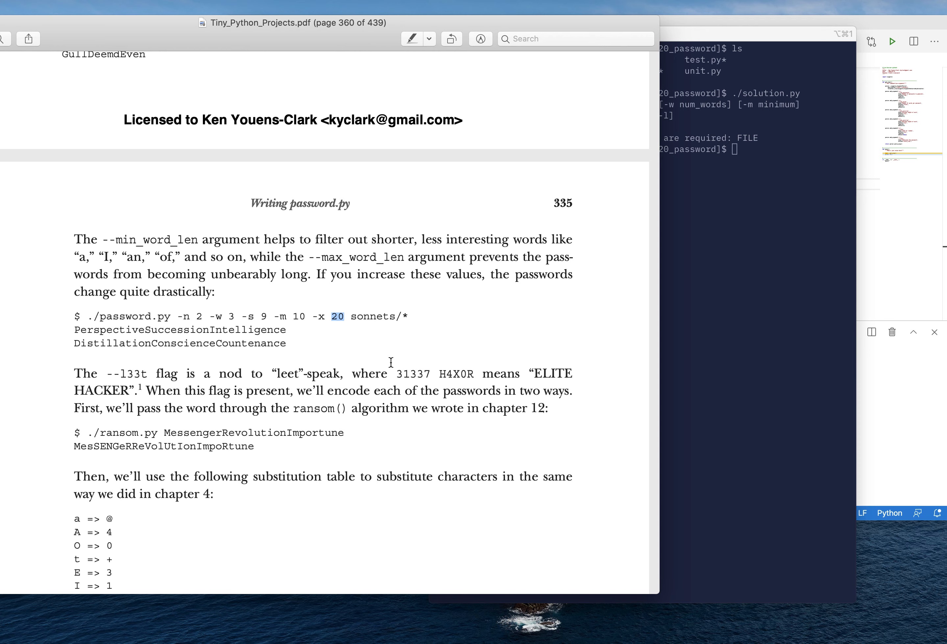
scroll("down", 3)
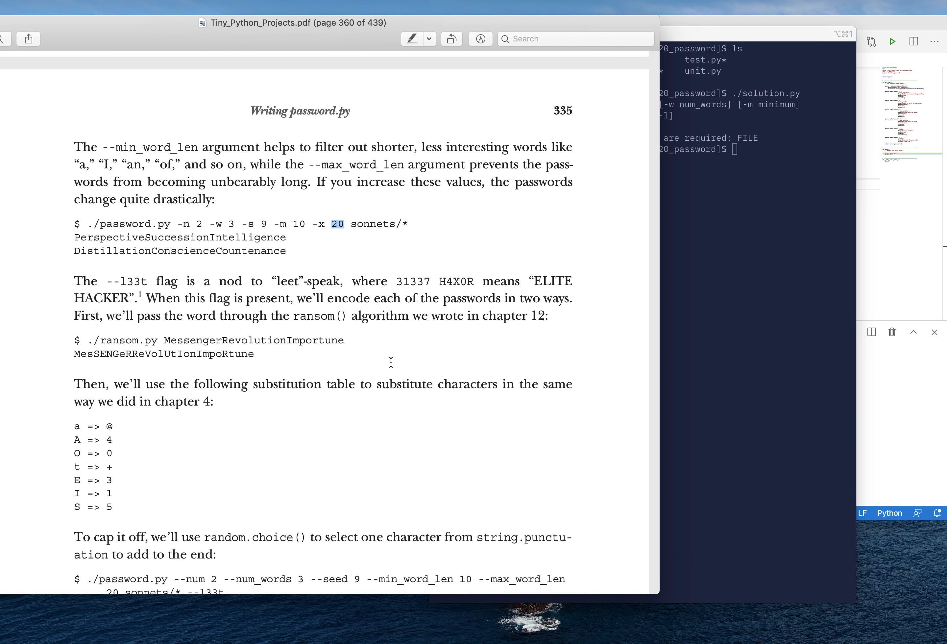
scroll("down", 3)
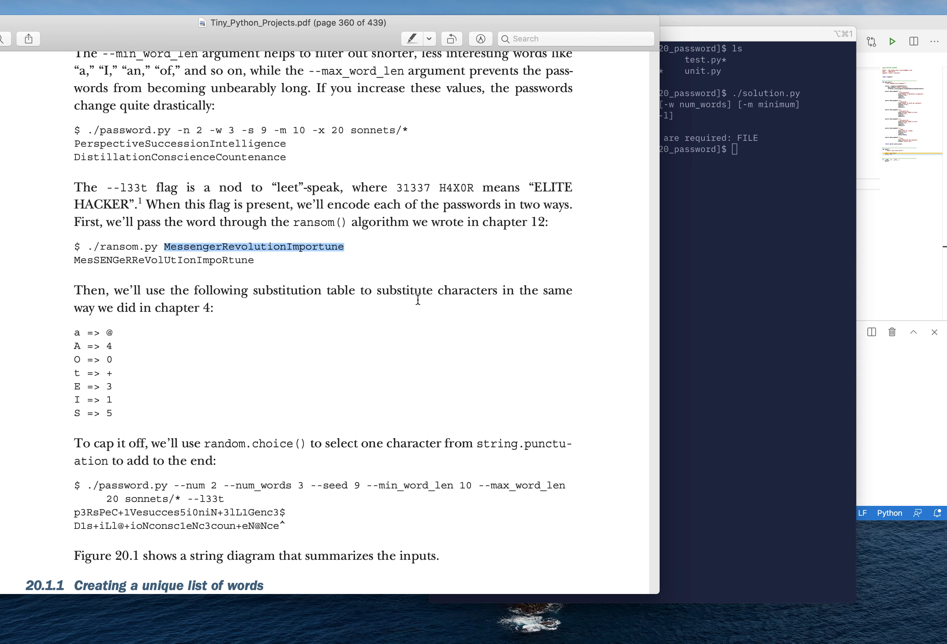
mouse_move(95, 232)
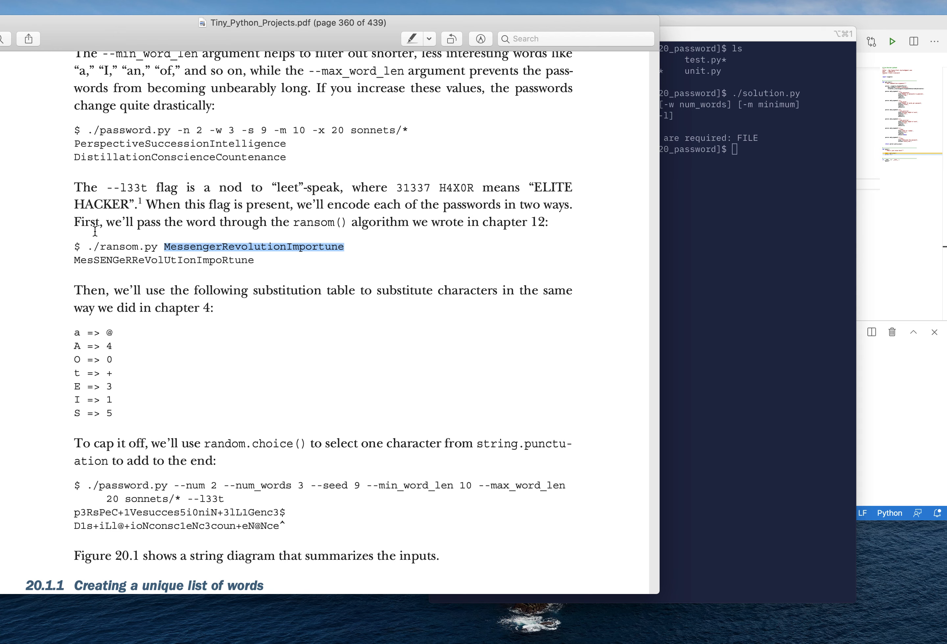
mouse_move(145, 229)
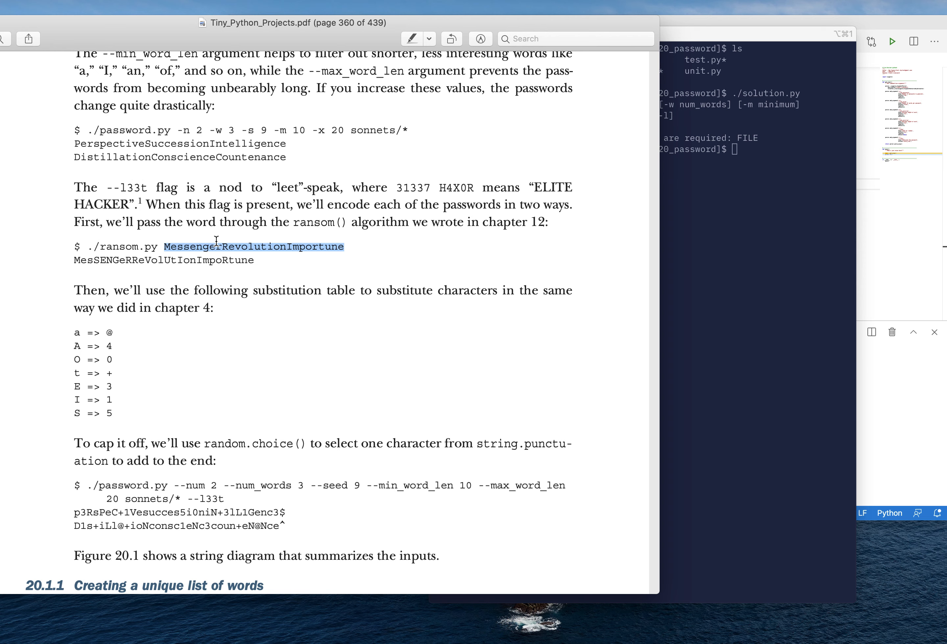
mouse_move(114, 280)
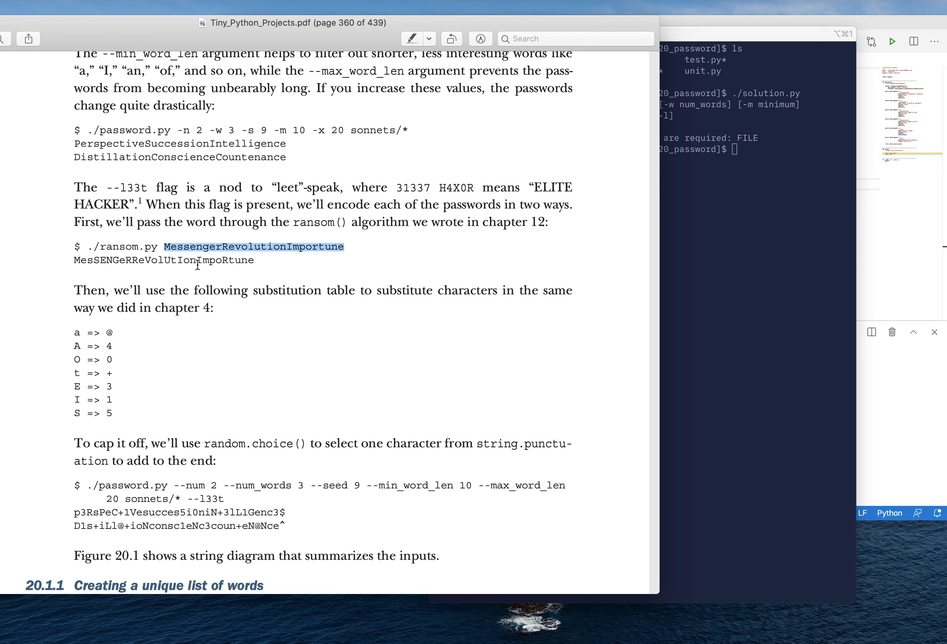
mouse_move(127, 292)
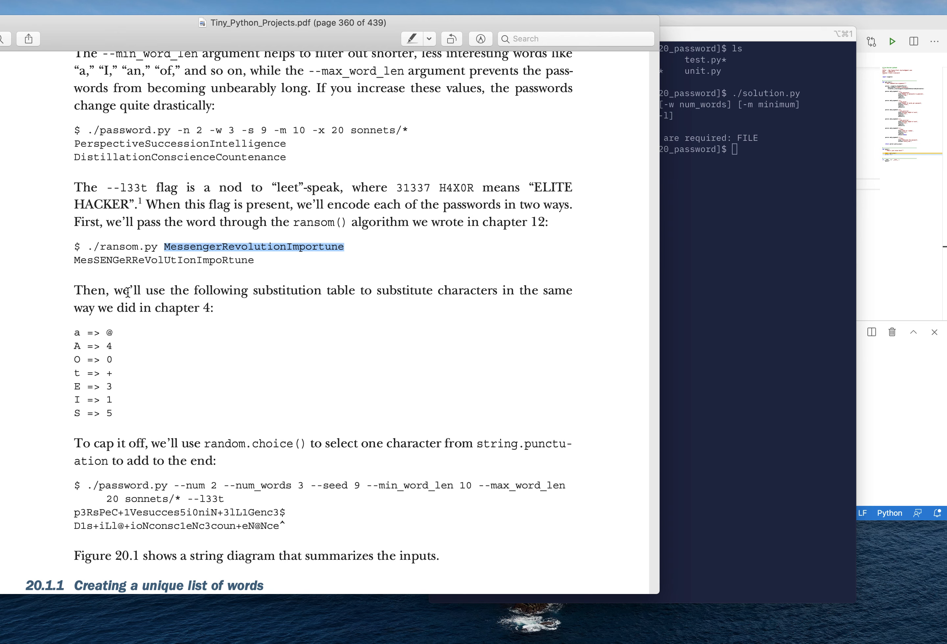
mouse_move(128, 276)
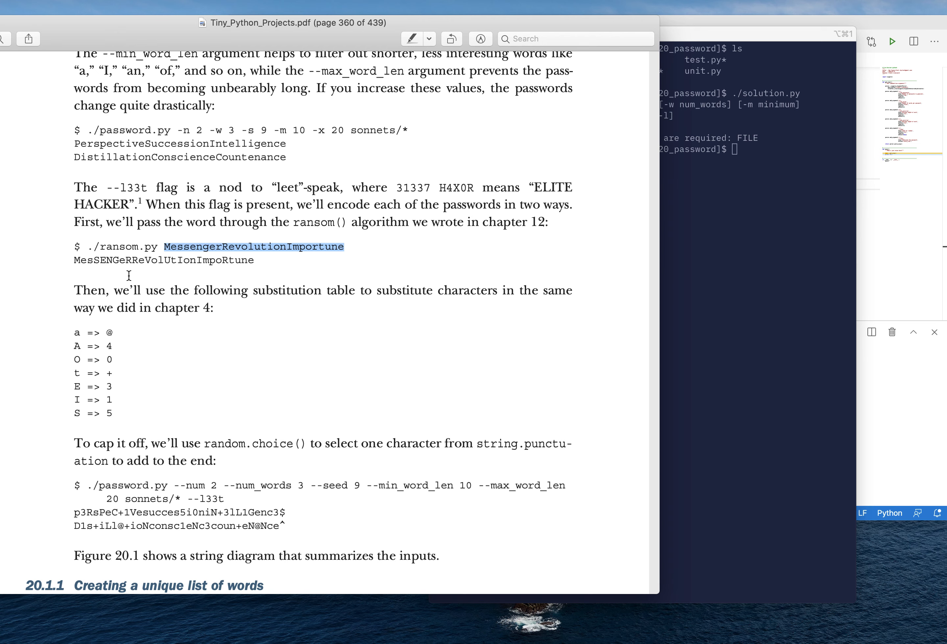
mouse_move(98, 413)
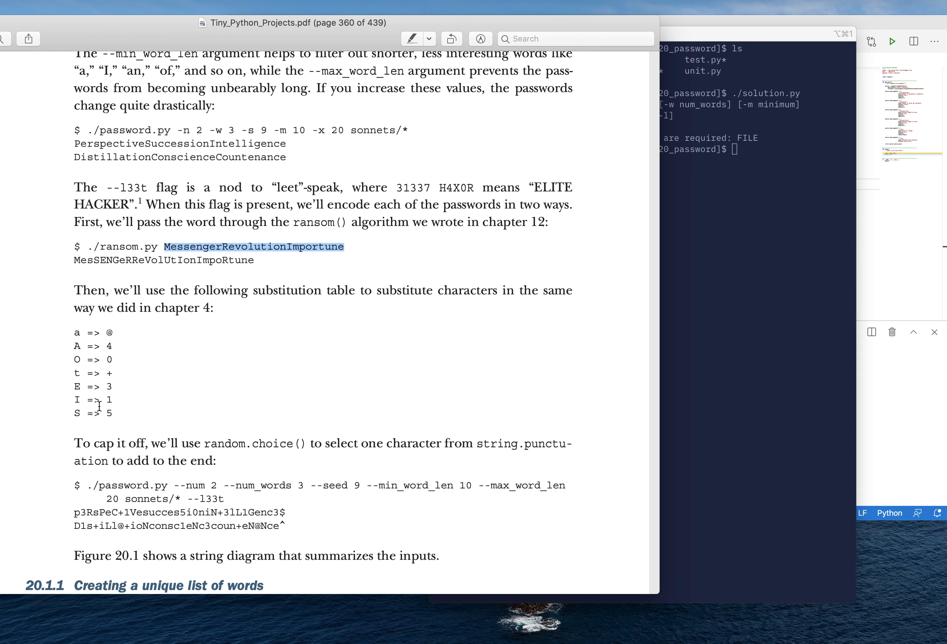
mouse_move(133, 421)
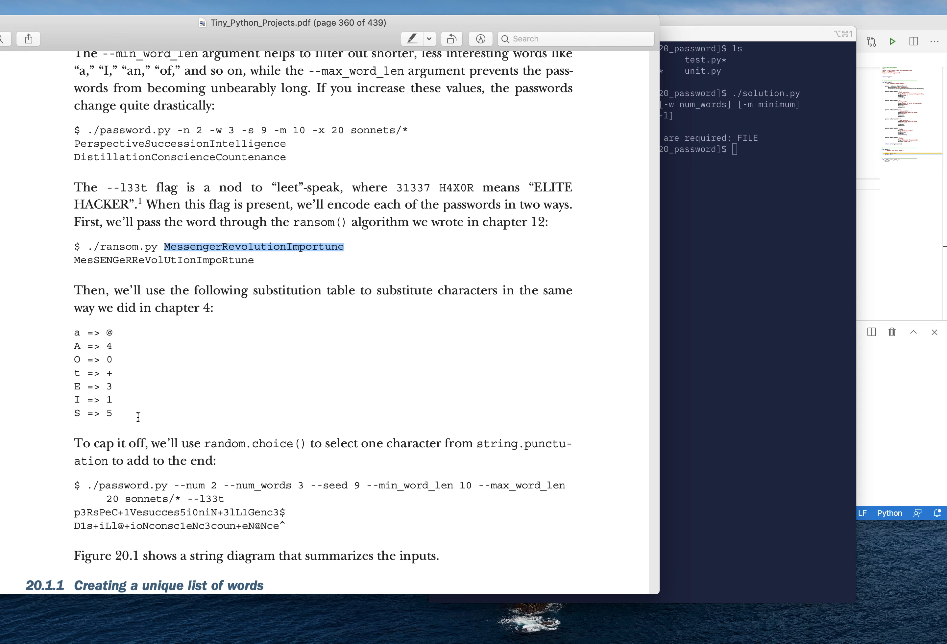
mouse_move(74, 333)
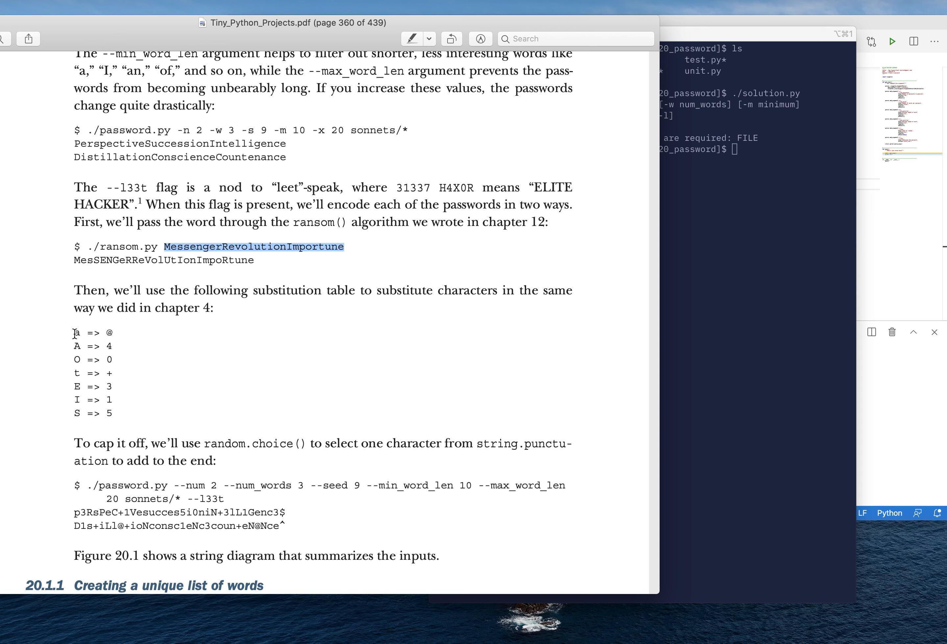
mouse_move(252, 364)
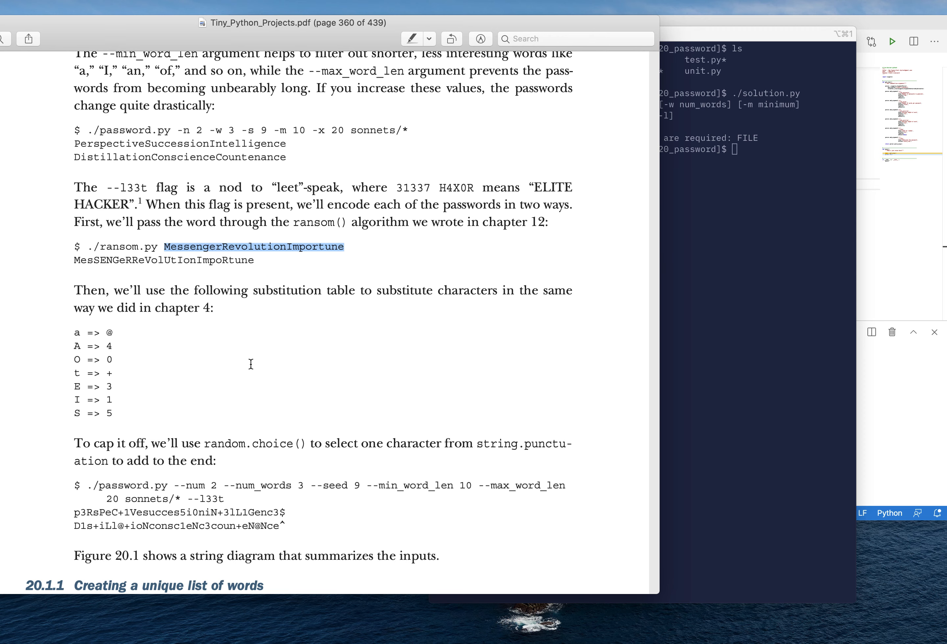
Scroll the PDF to section 20.1.1's main() listing that prints each file name
scroll("down", 3)
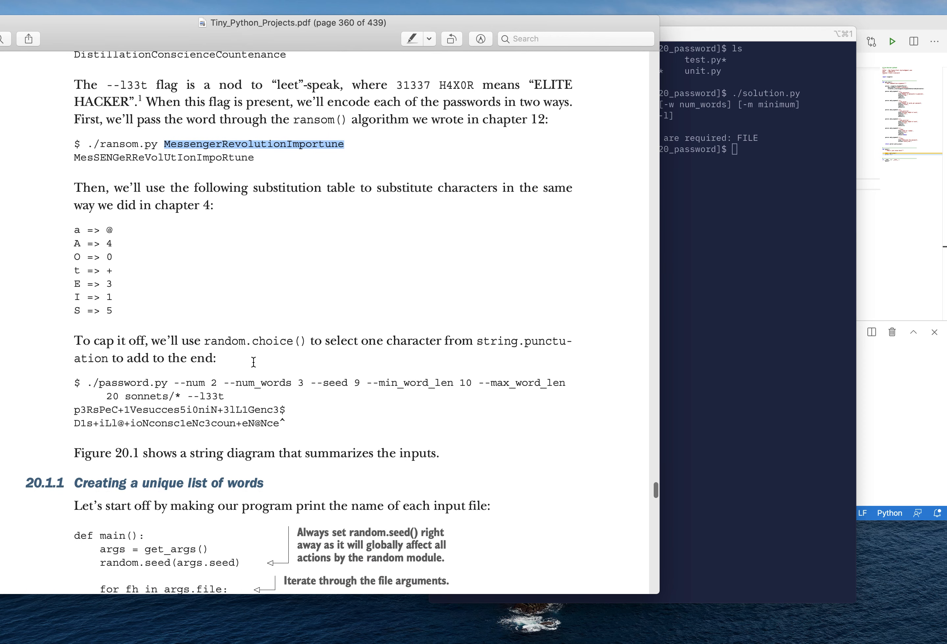
mouse_move(115, 274)
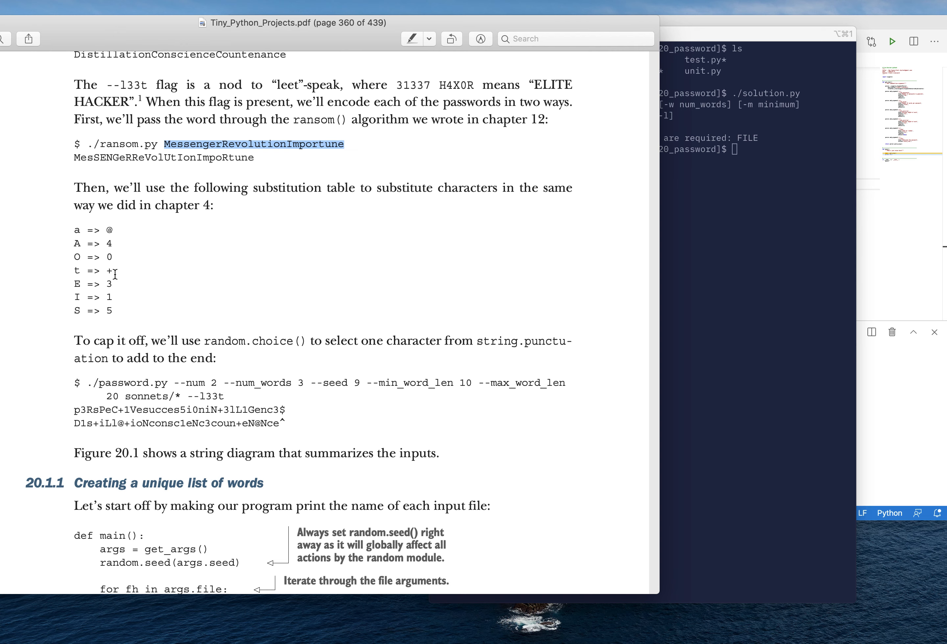
mouse_move(128, 320)
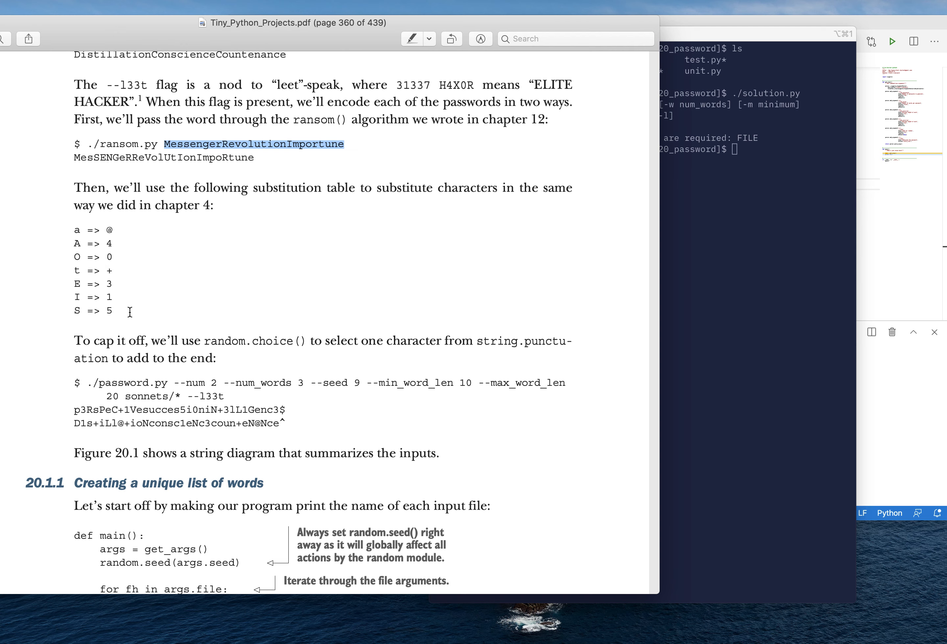
mouse_move(290, 412)
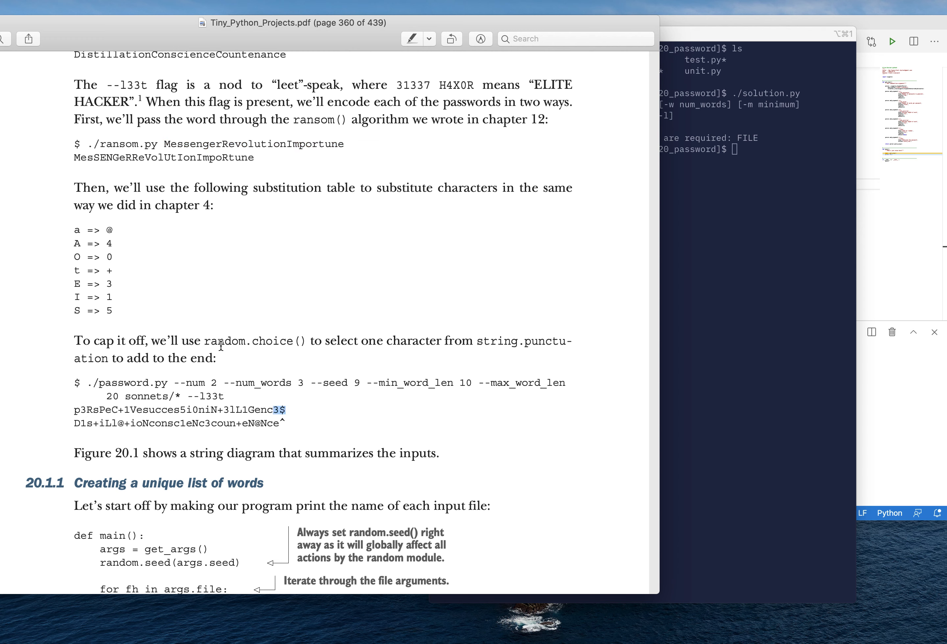
mouse_move(480, 342)
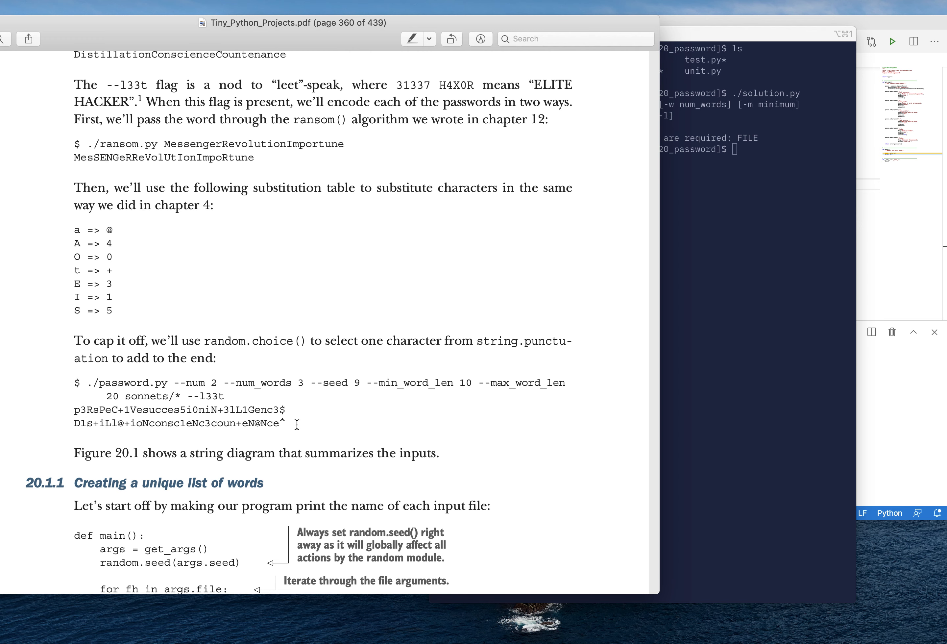
mouse_move(284, 417)
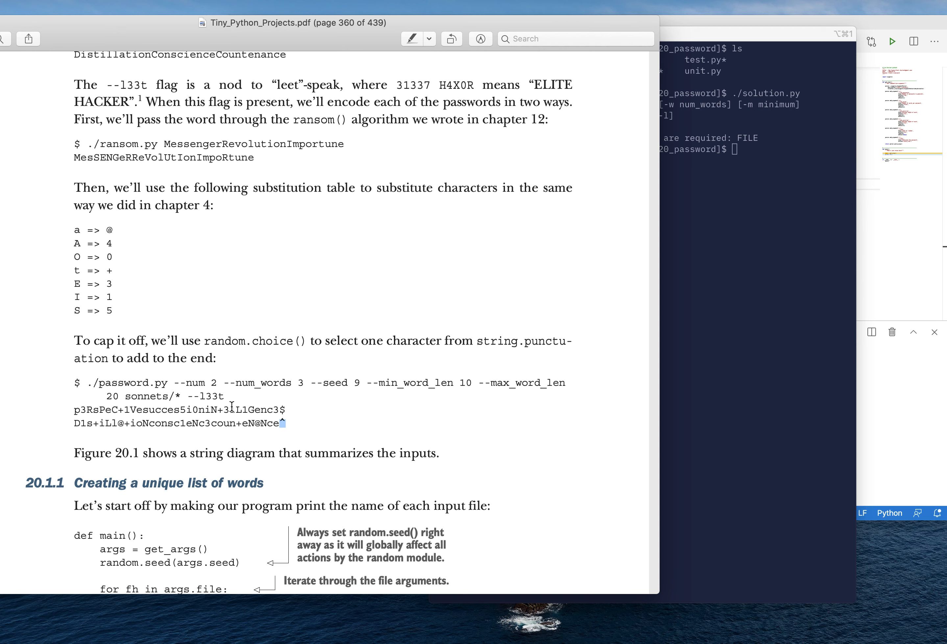
mouse_move(243, 425)
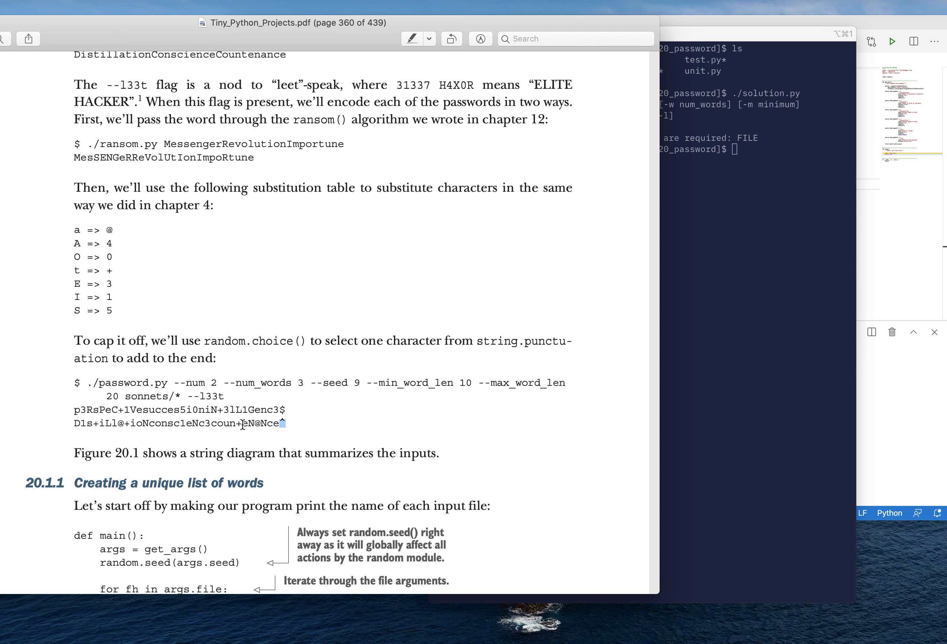
mouse_move(284, 394)
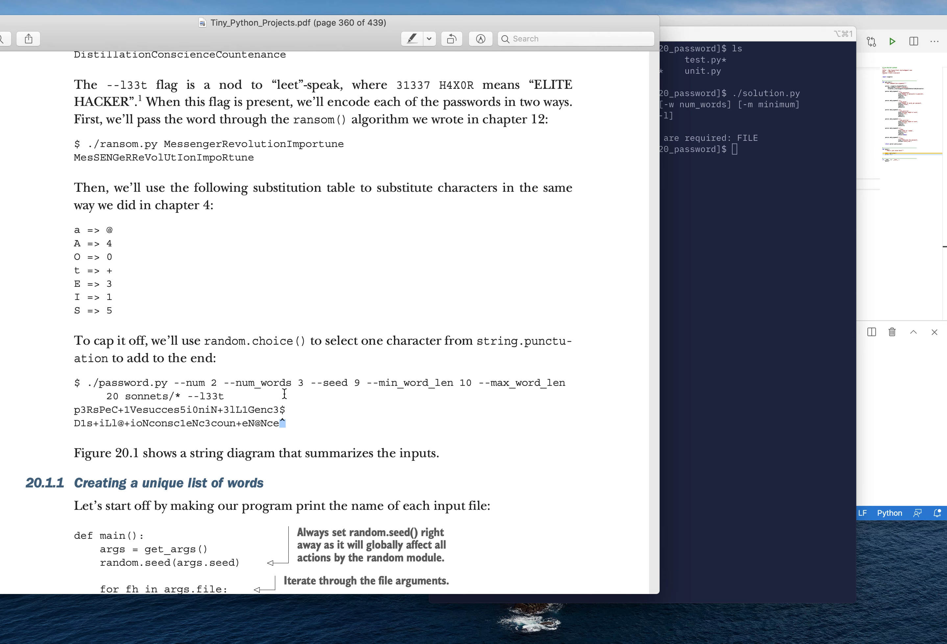
scroll("down", 3)
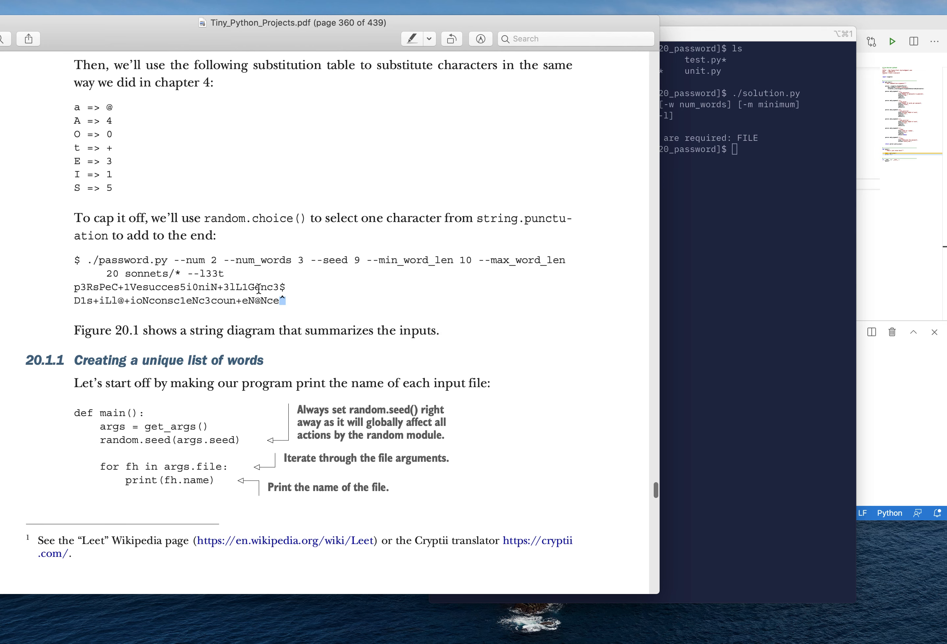
scroll("down", 3)
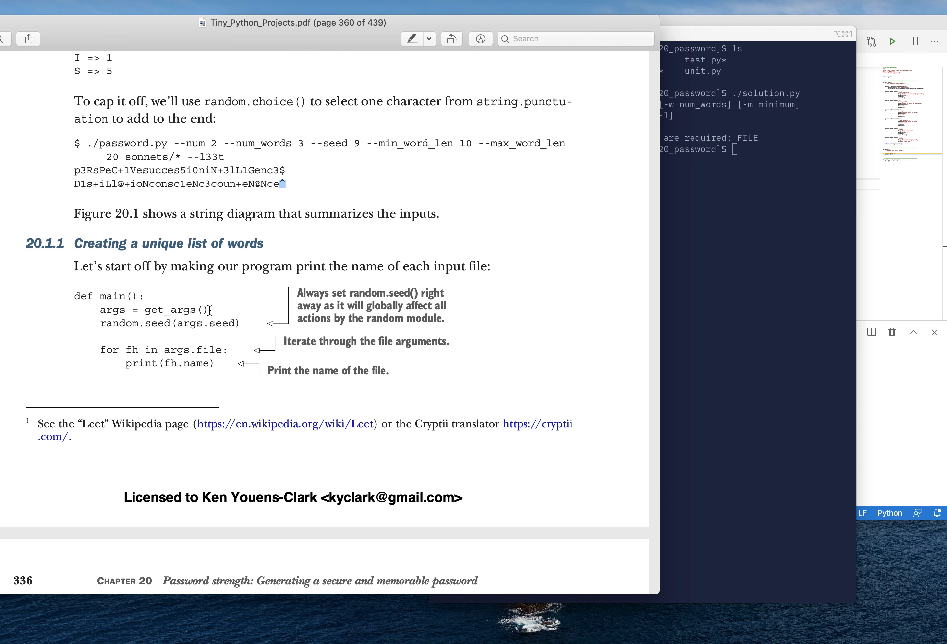
mouse_move(263, 371)
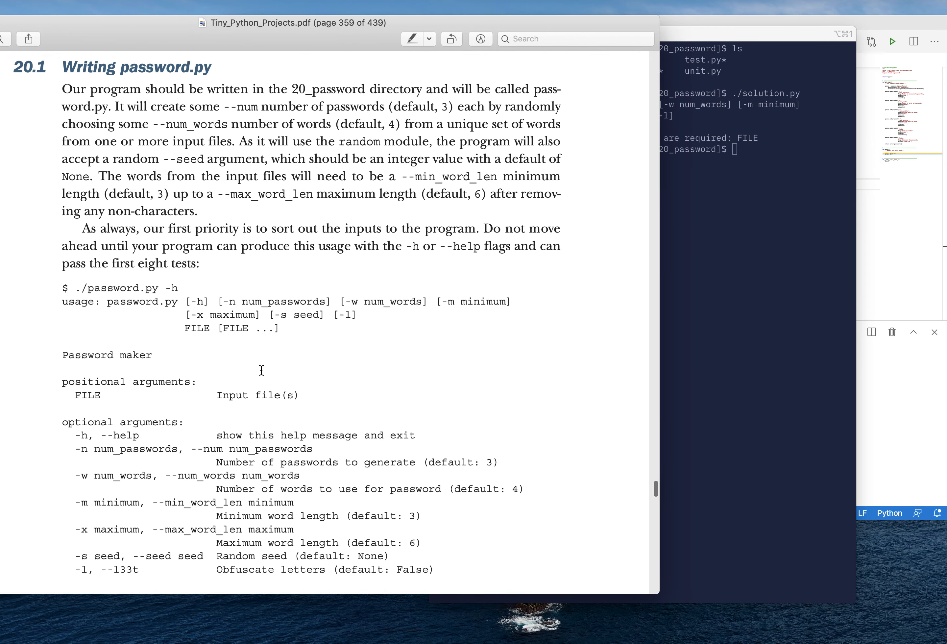
Scroll the PDF down to the sonnets example run
scroll("down", 3)
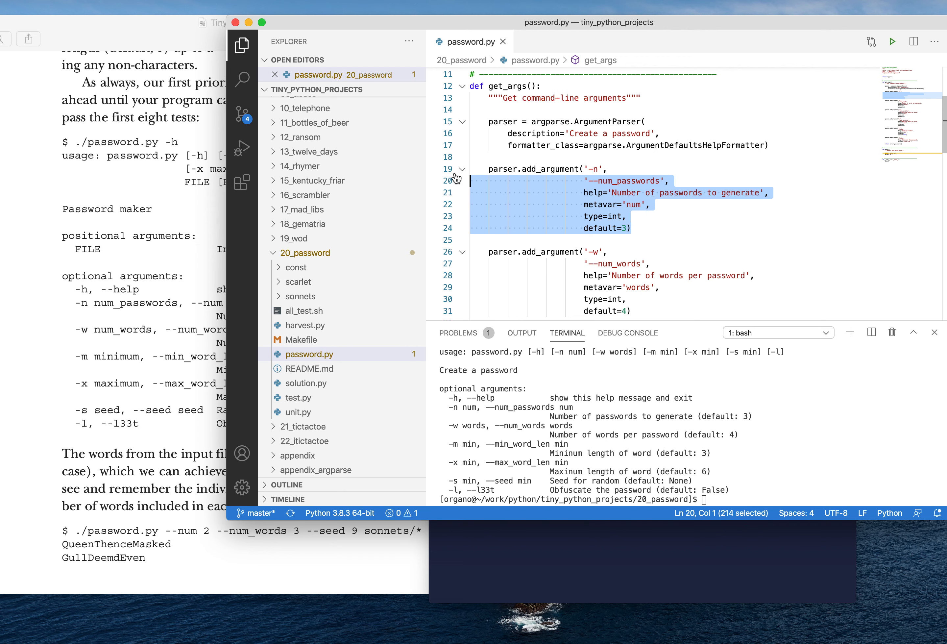
Turn the copied -n block into a positional 'file' argument with help 'Input file(s)'
left_click(577, 157)
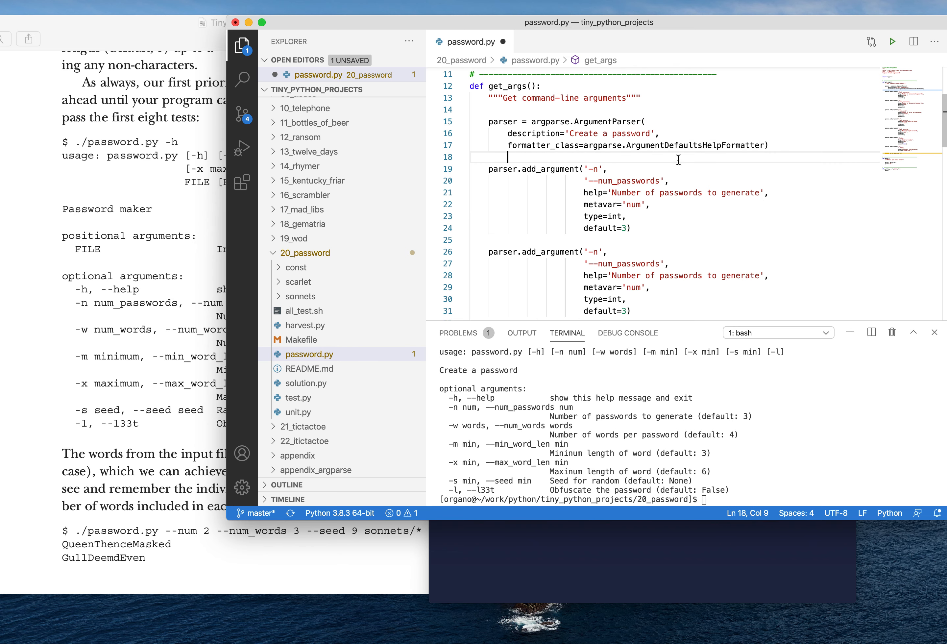
mouse_move(582, 170)
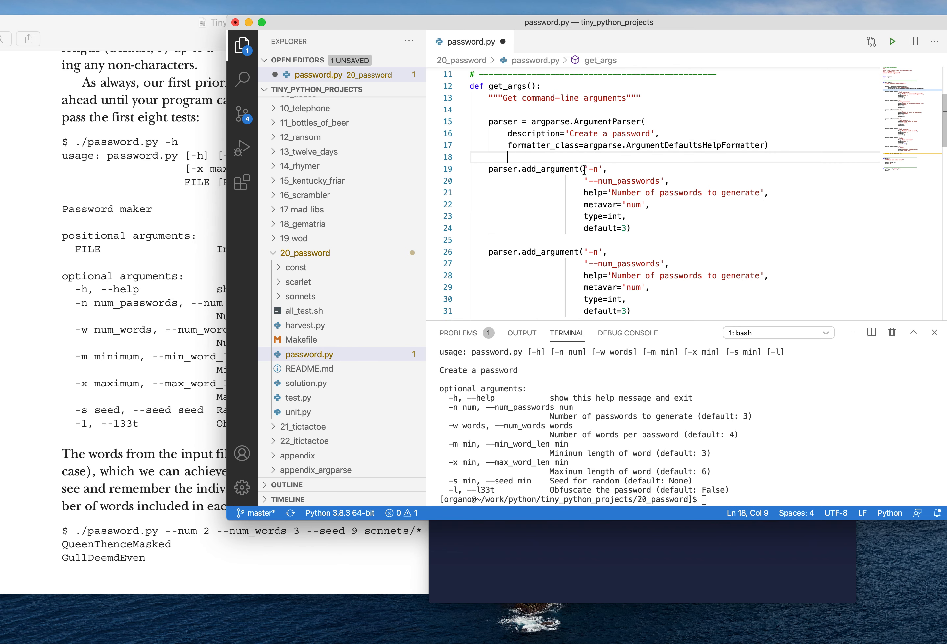
key("Delete")
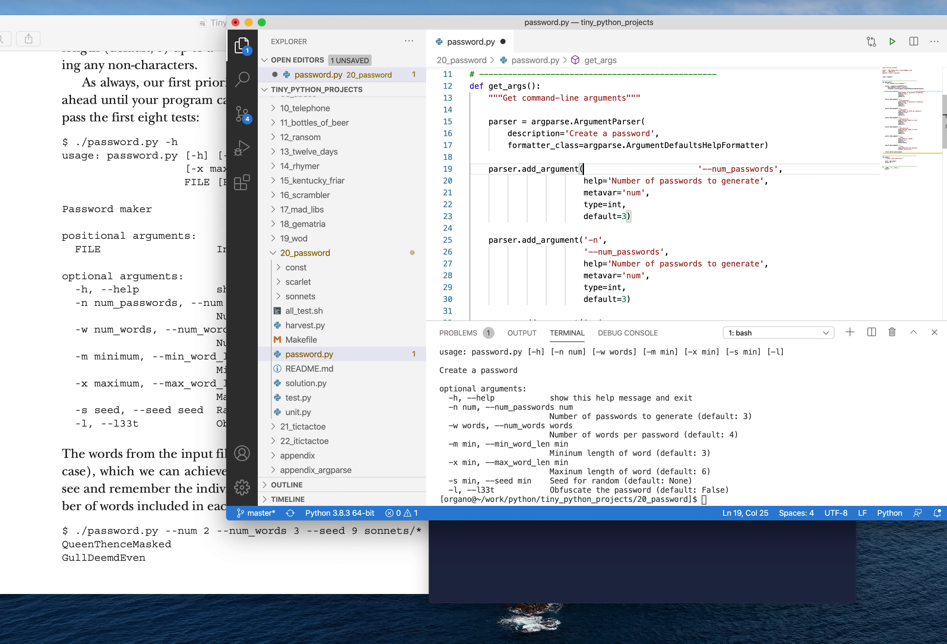
left_click_drag(584, 168, 692, 169)
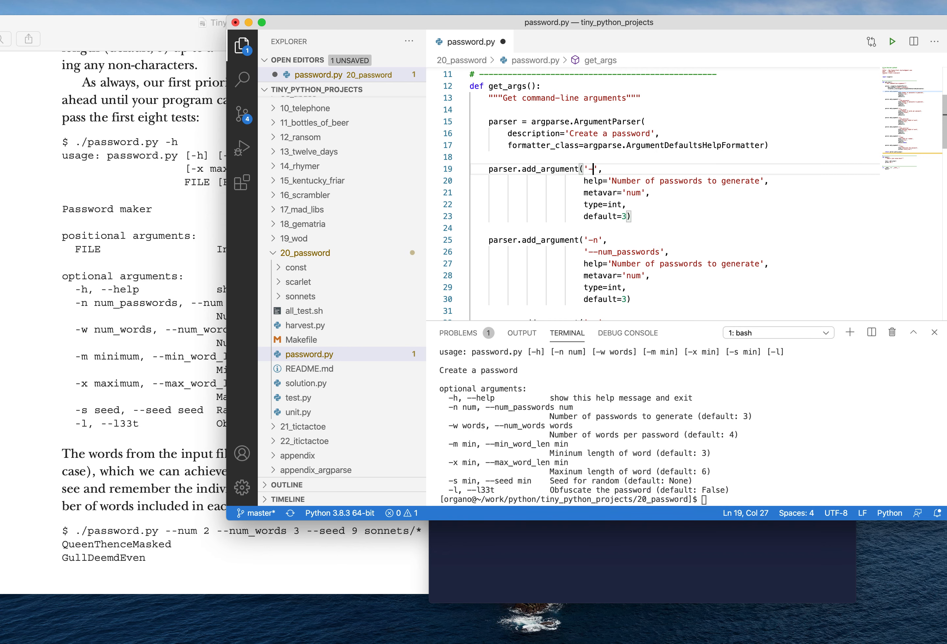
type("file")
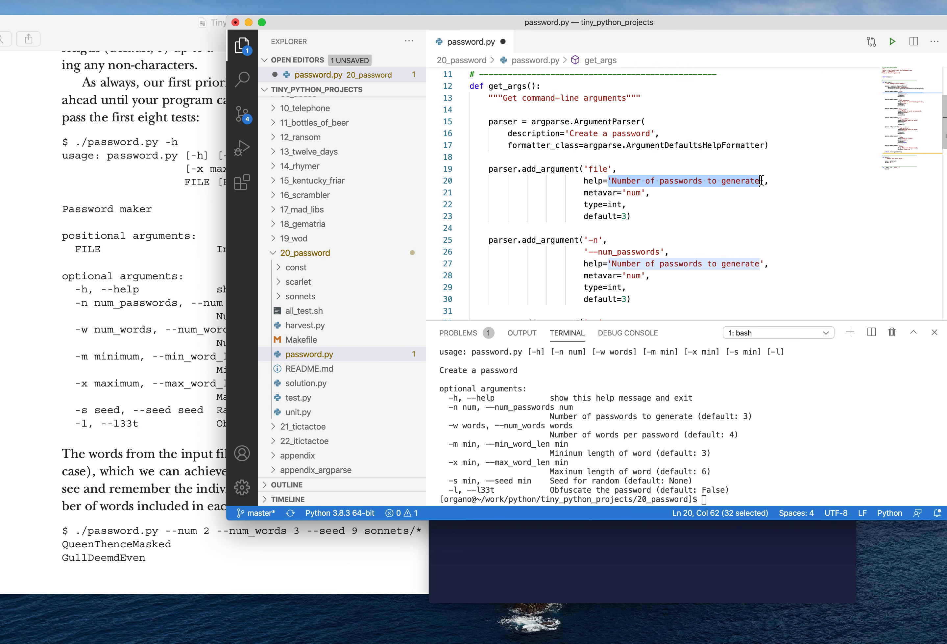
type("Input files(',")
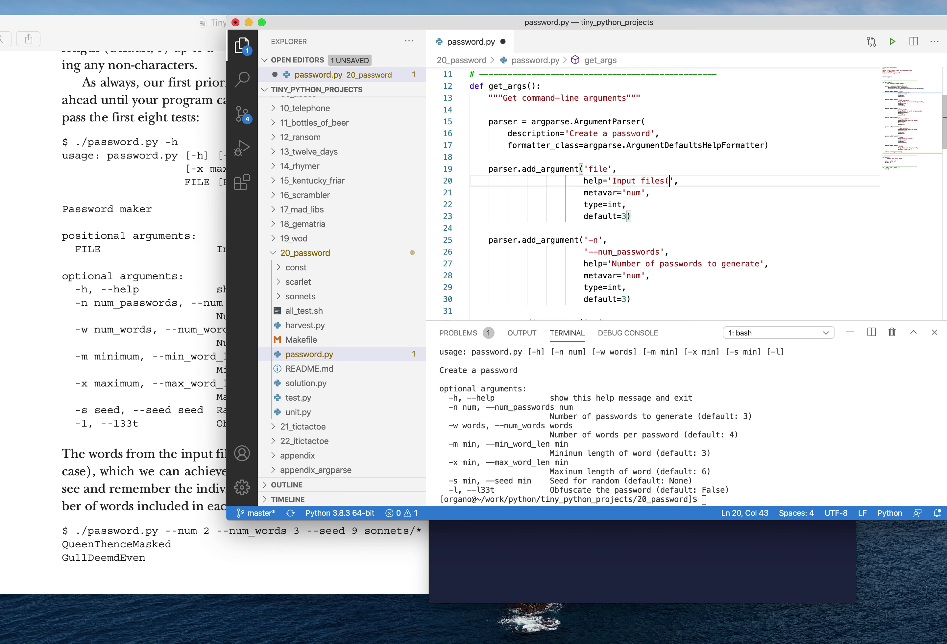
type("s)")
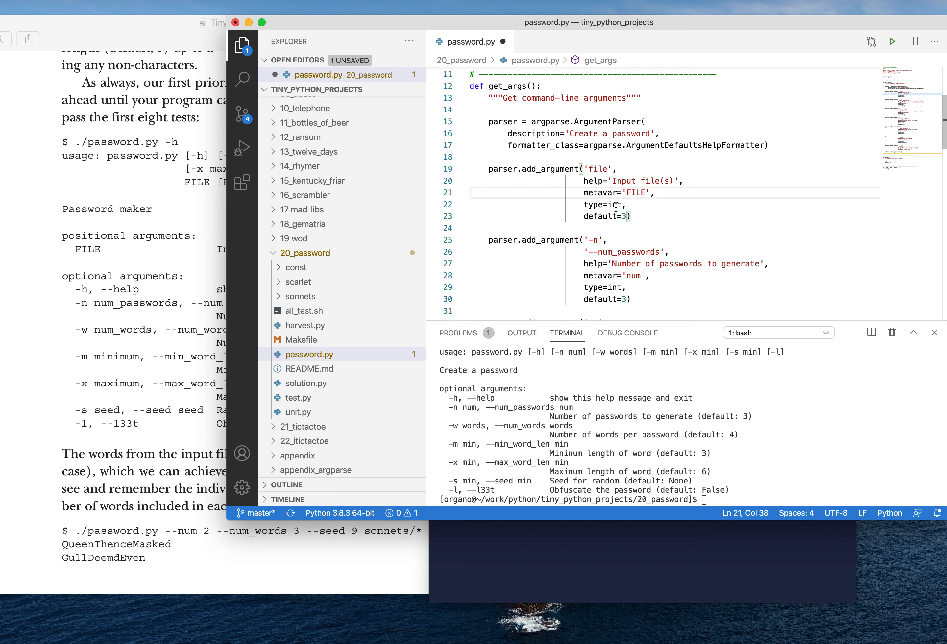
Give the file argument type argparse.FileType('rt') and nargs='+', removing the leftover default comma
type("argpars")
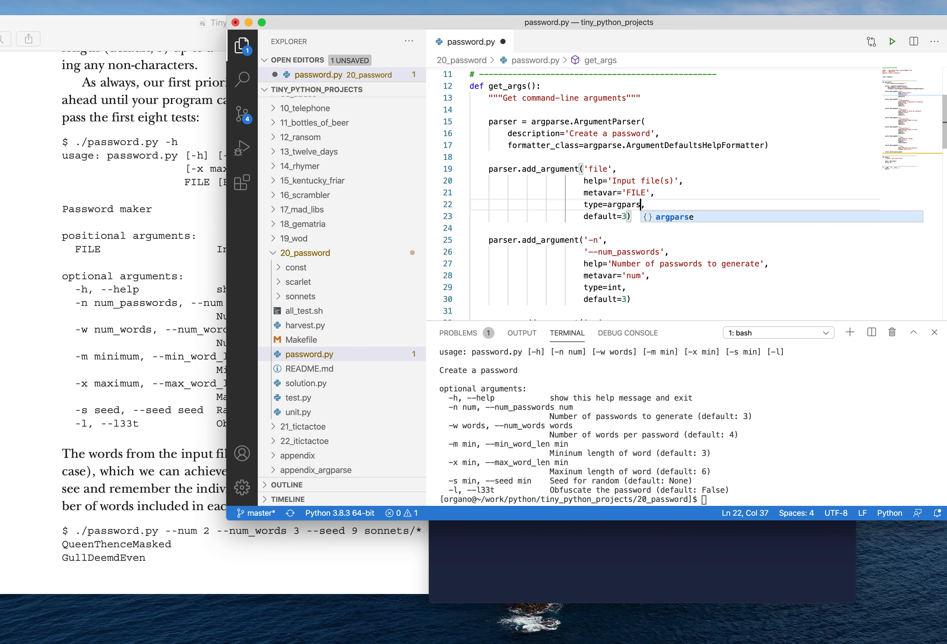
type("e.FileType('')")
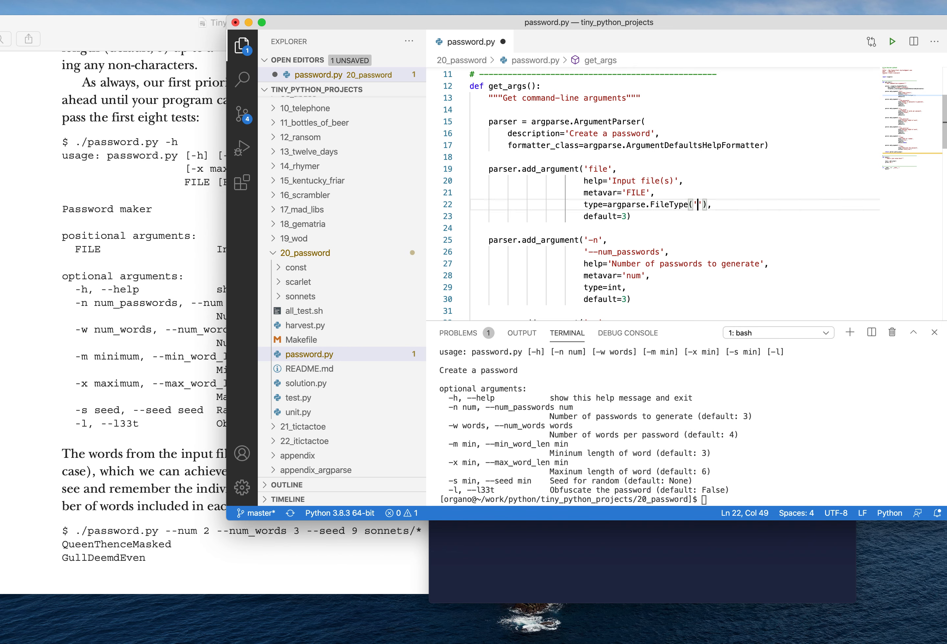
type("rt")
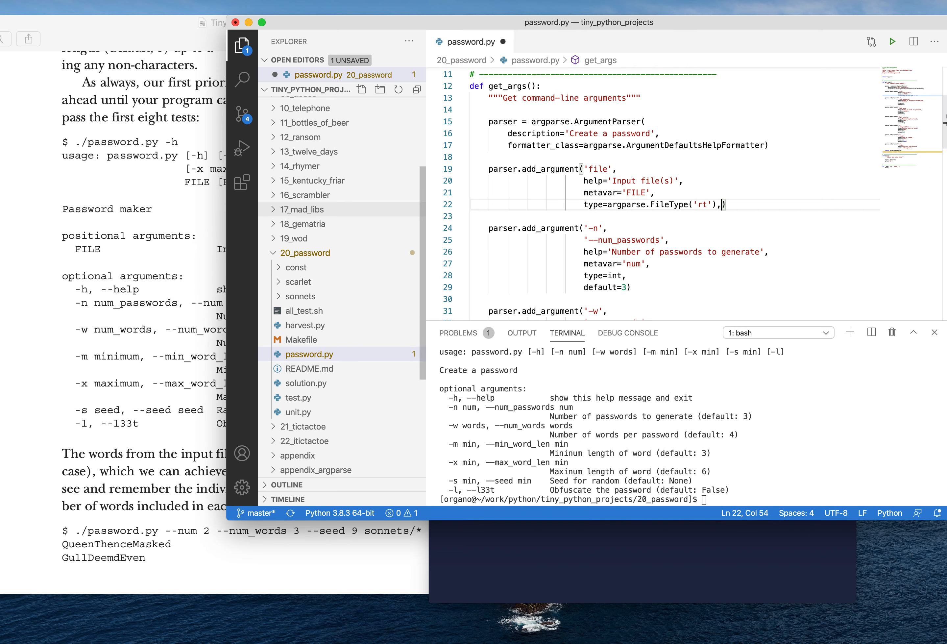
key("Backspace")
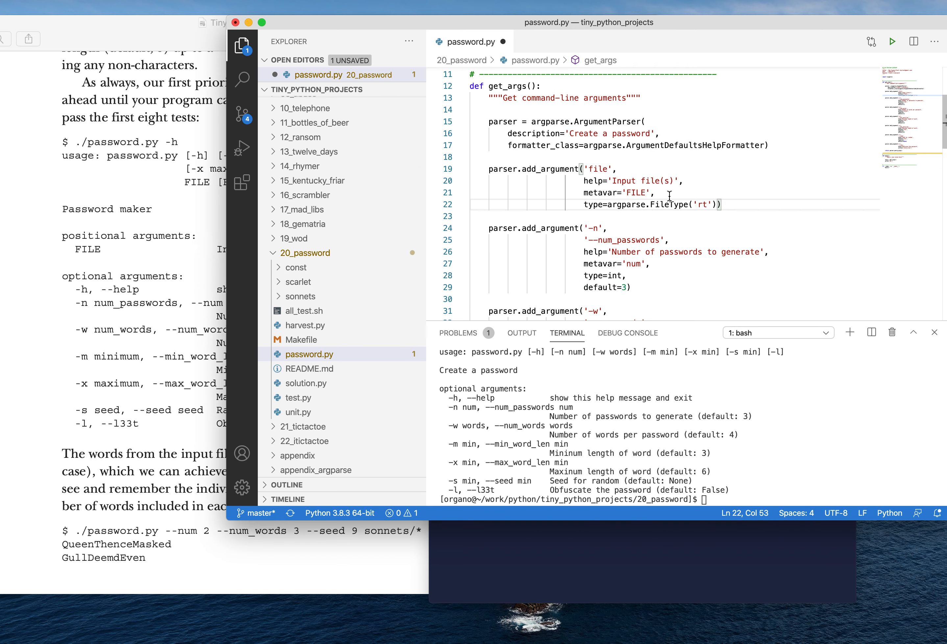
type("nargs='")
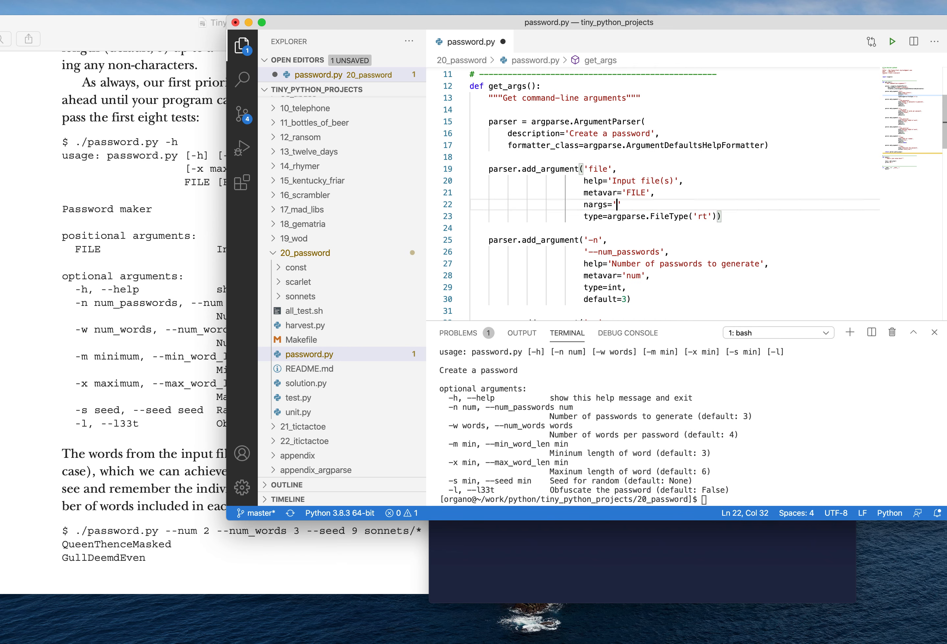
type("+")
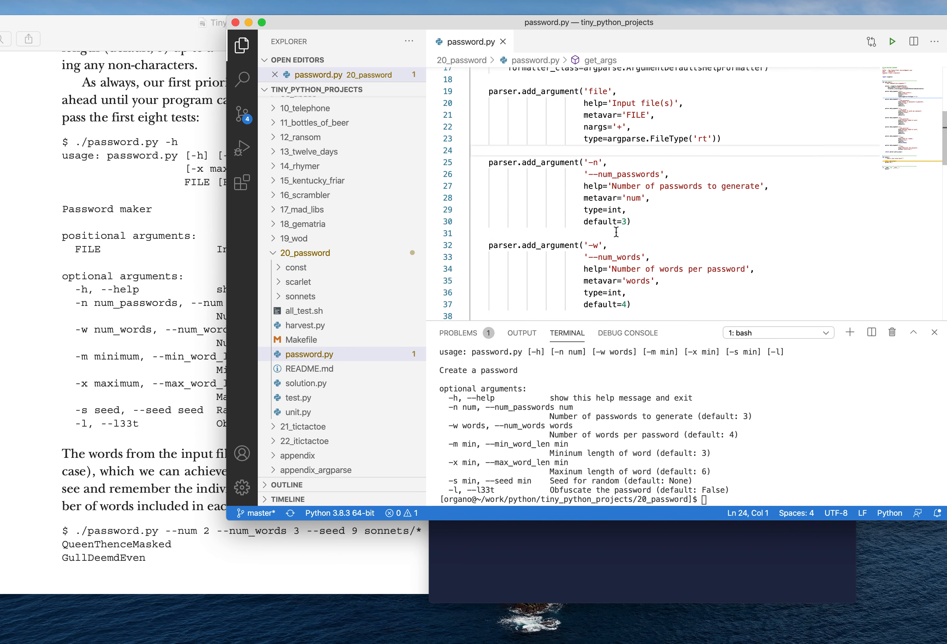
Replace main()'s placeholder print with random.seed(args.seed)
scroll("down", 3)
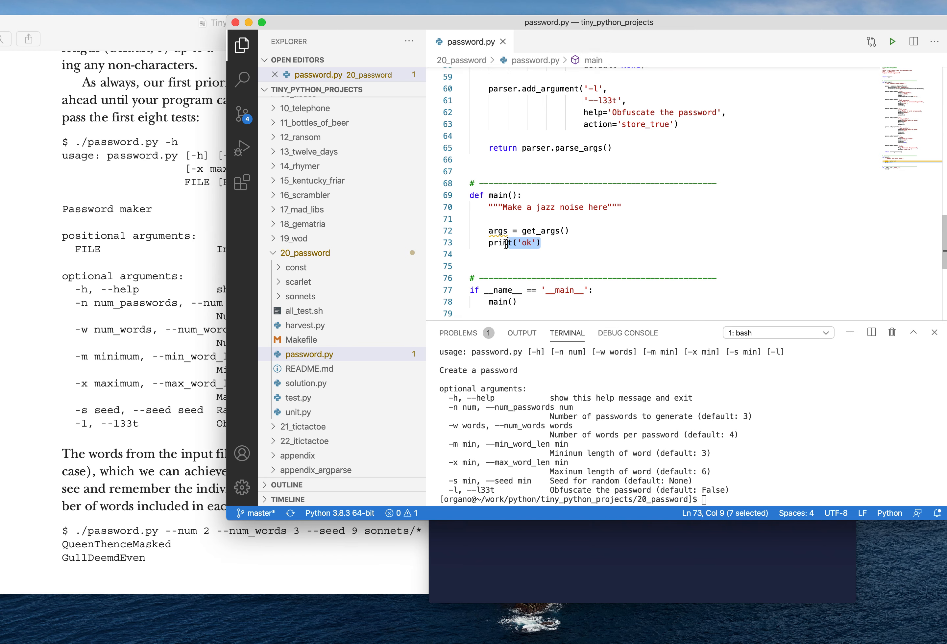
key("Backspace")
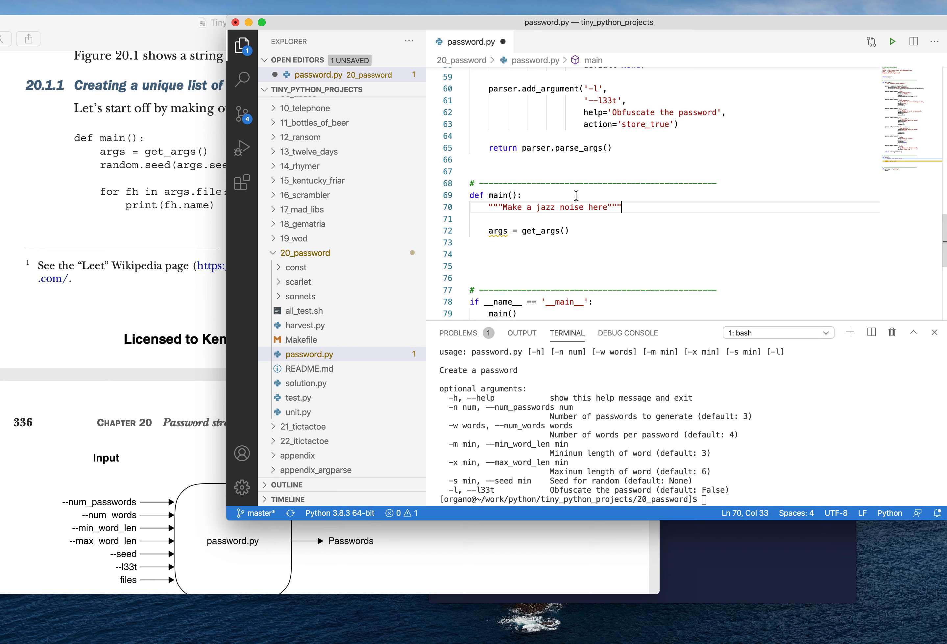
type("random")
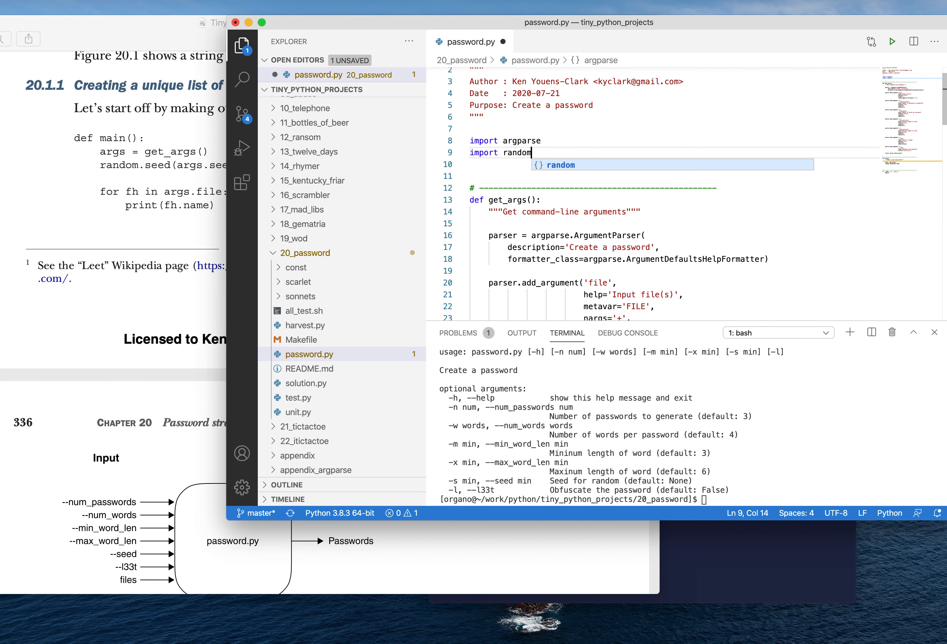
scroll("down", 3)
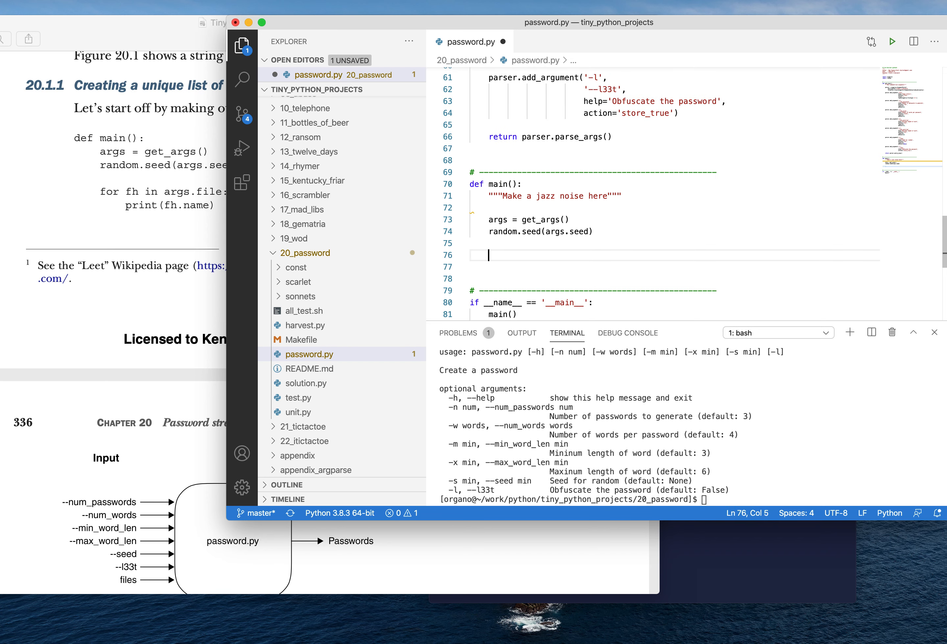
Add a 'for fh in args.file:' loop printing fh.name, and start the ./password.py test command
type("for")
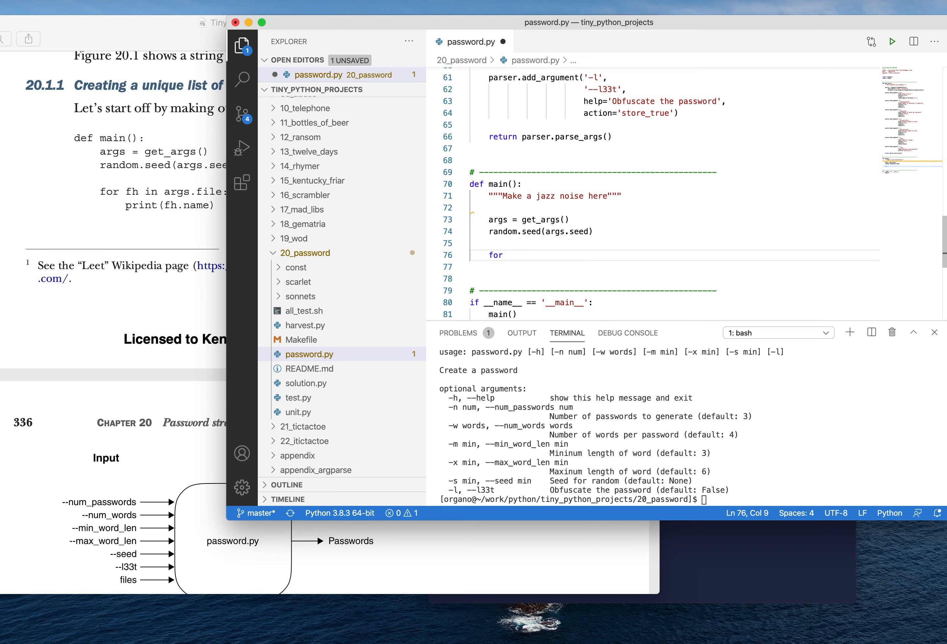
type("args.file:")
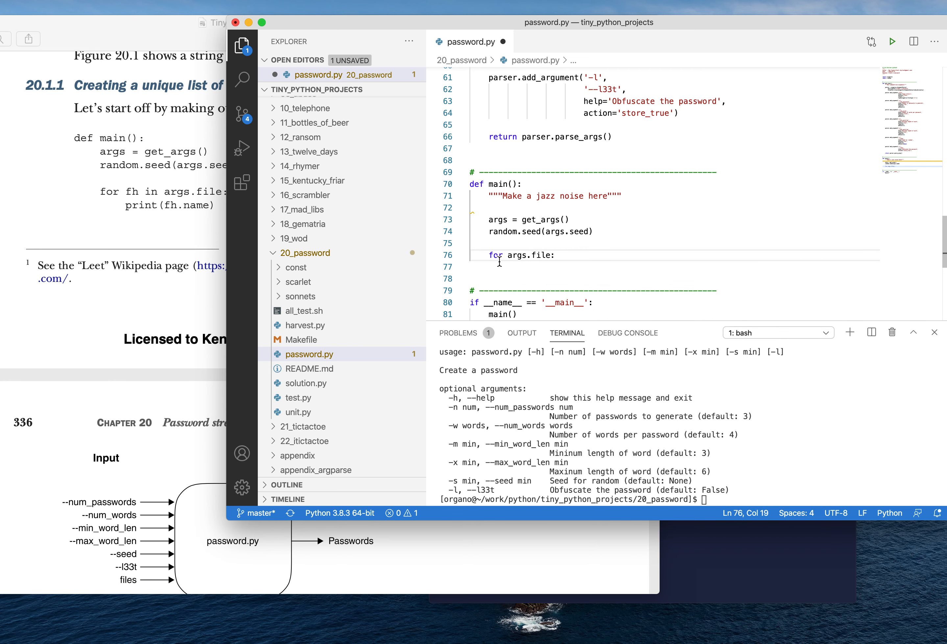
type("fh in")
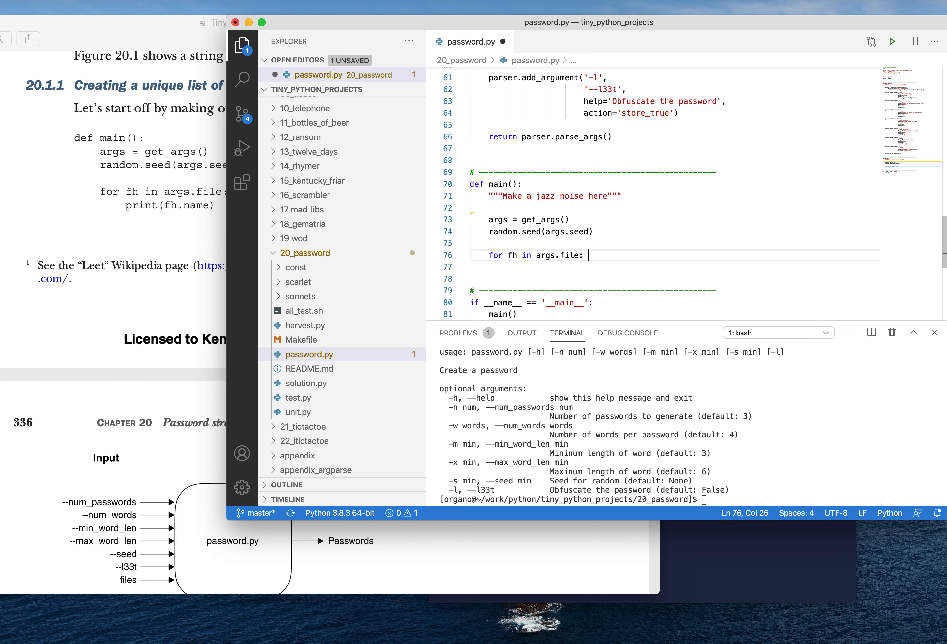
type("print(fh.name")
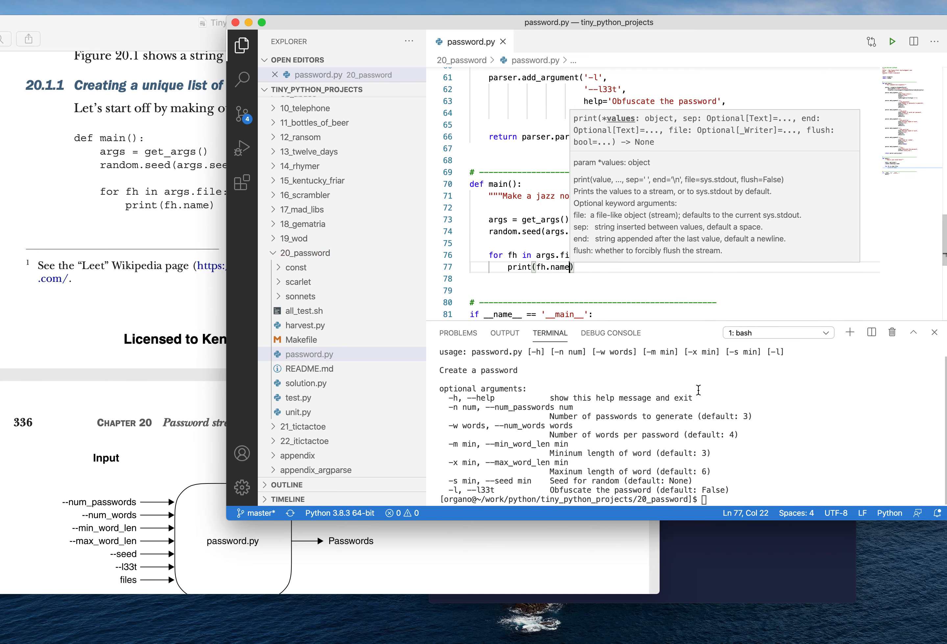
type("./password.py")
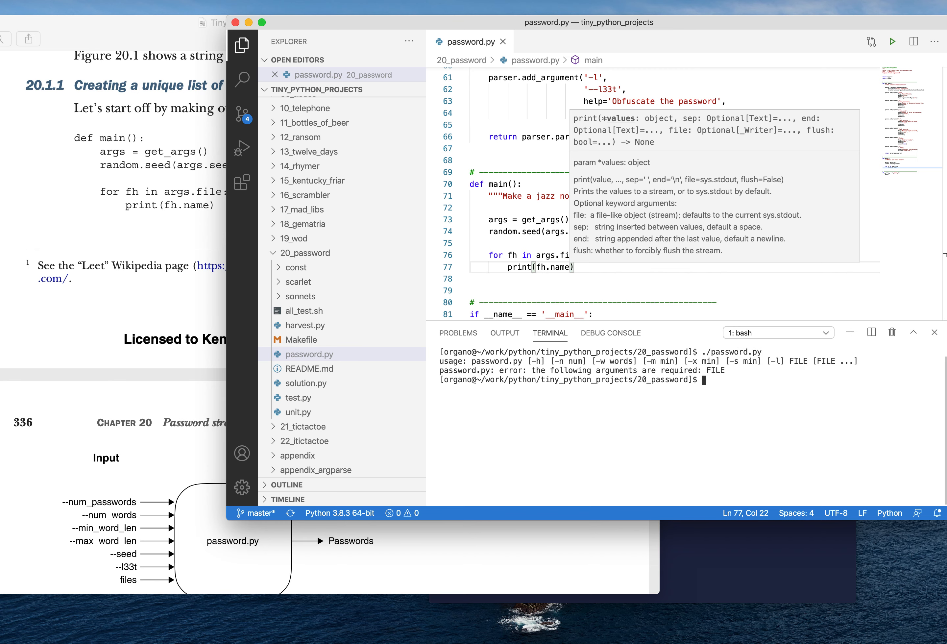
Run ./password.py in the terminal, then list the const folder's files with ls const/
type("./password.py const/*")
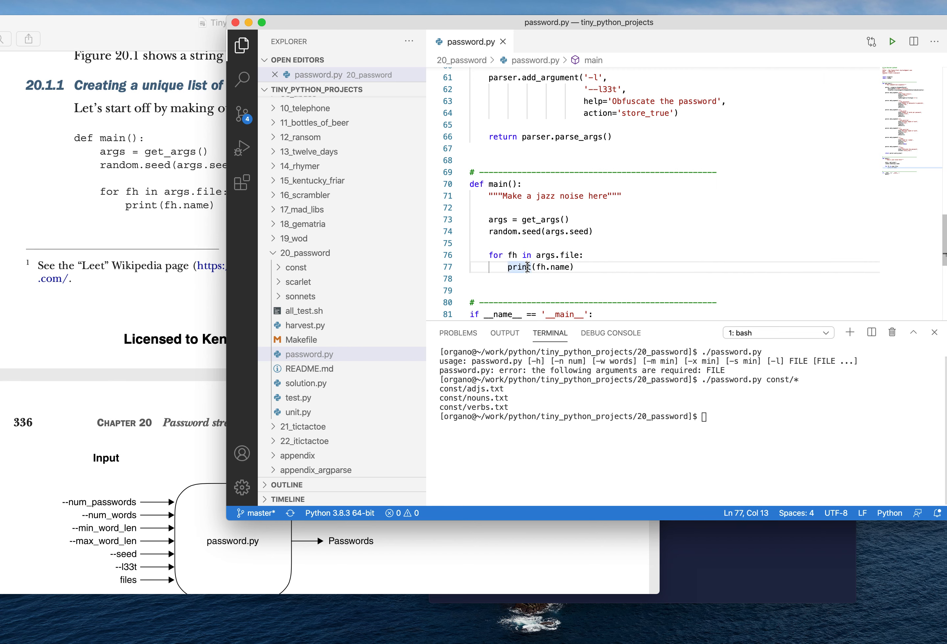
mouse_move(552, 404)
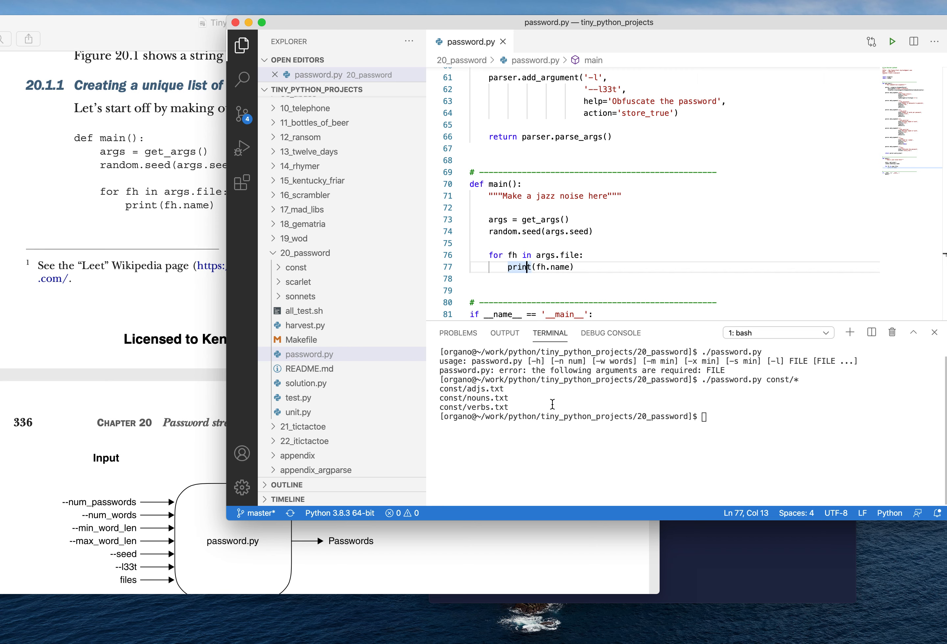
type("ls const/")
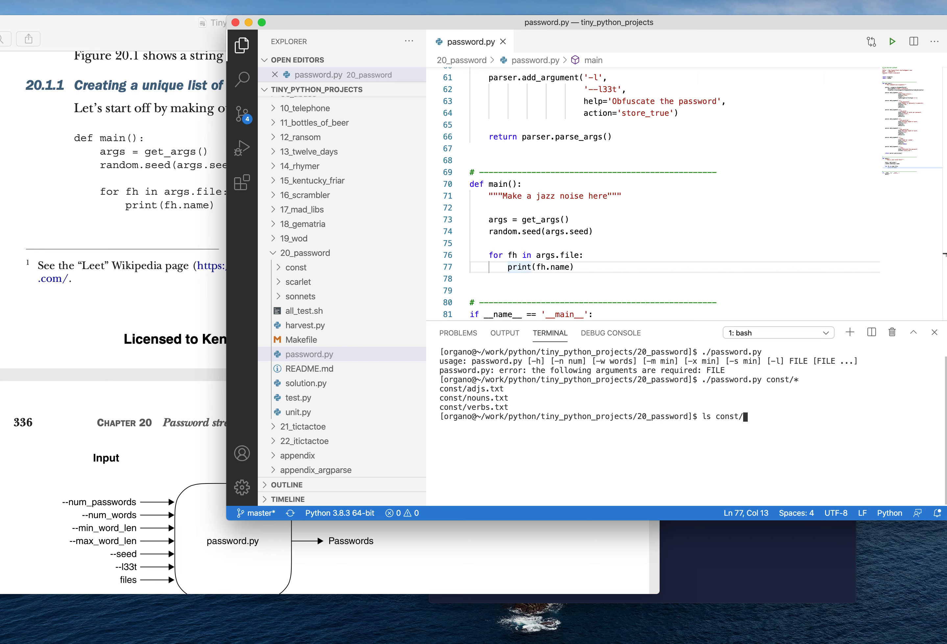
key("Enter")
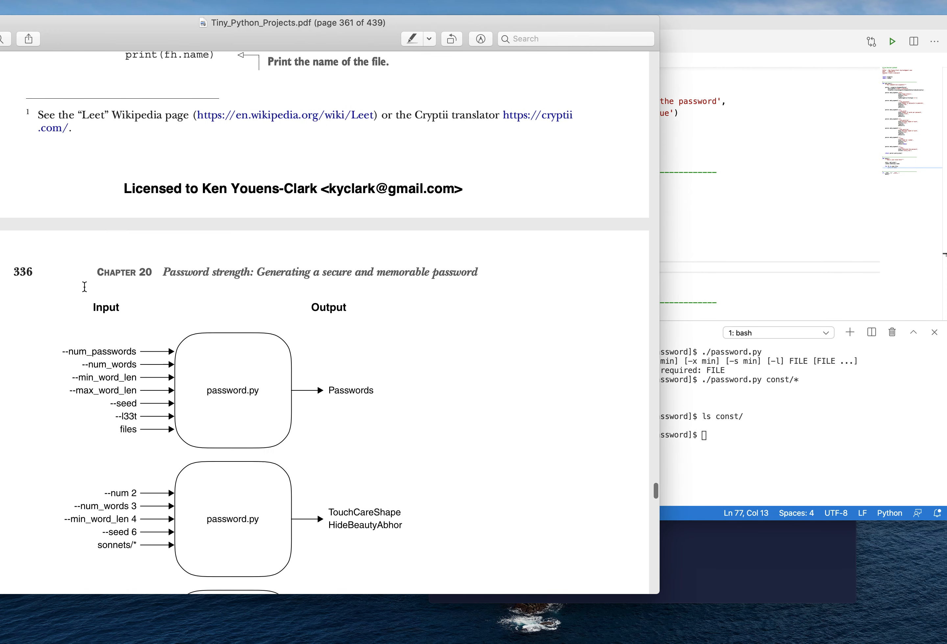
Scroll the PDF past Figure 20.1 to the words.txt and scarlet test runs
scroll("down", 3)
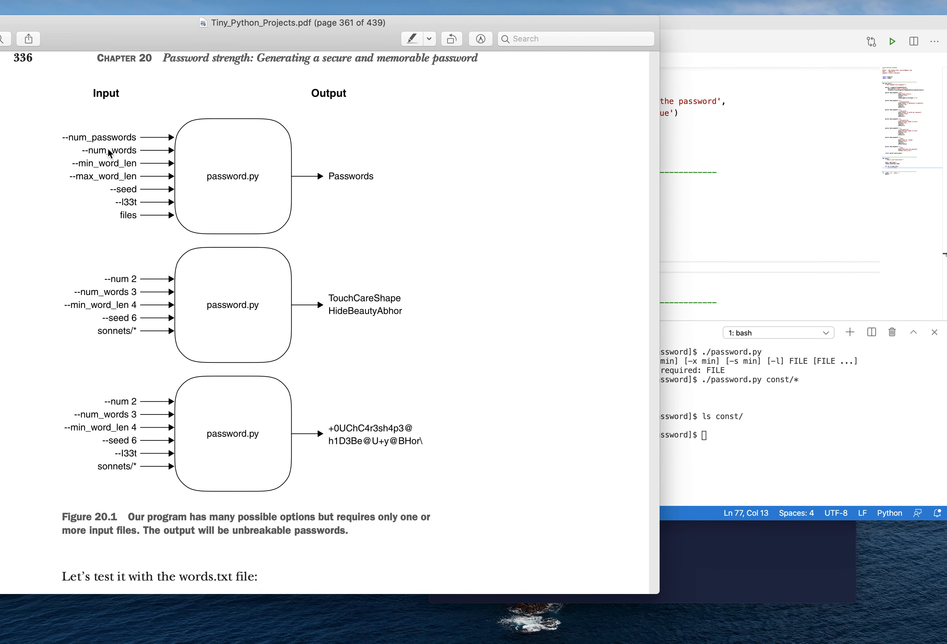
mouse_move(124, 138)
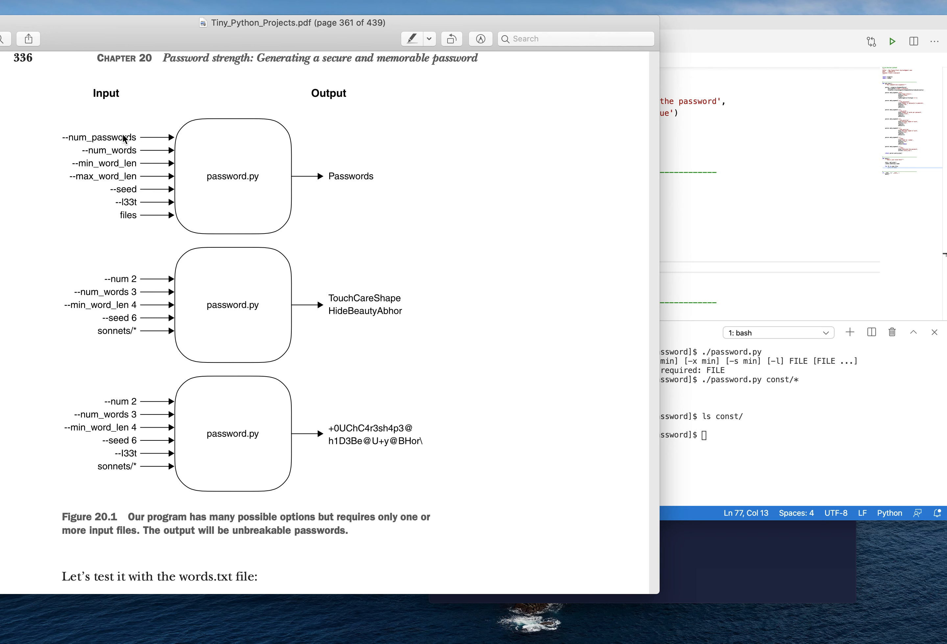
mouse_move(303, 133)
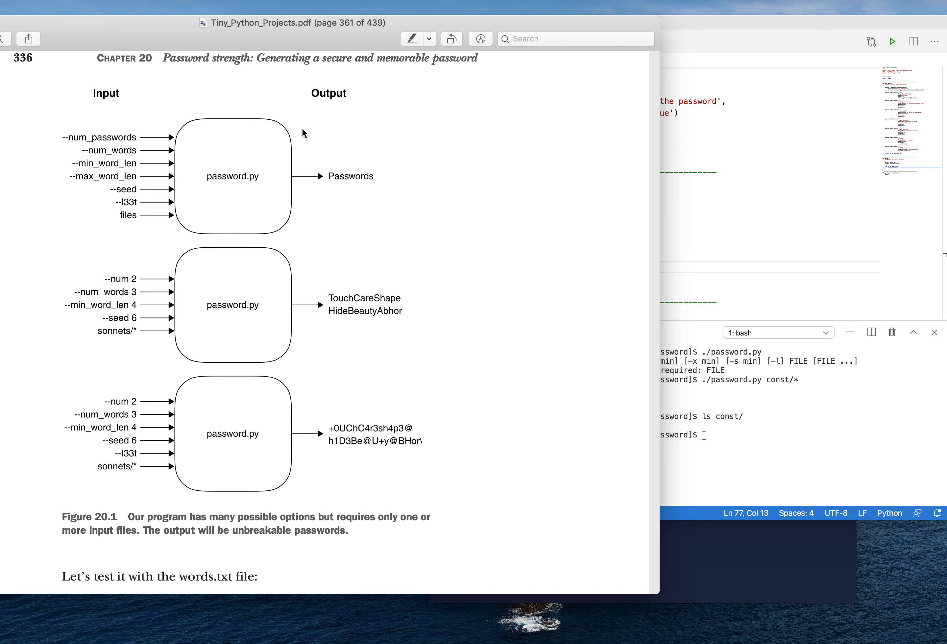
mouse_move(163, 289)
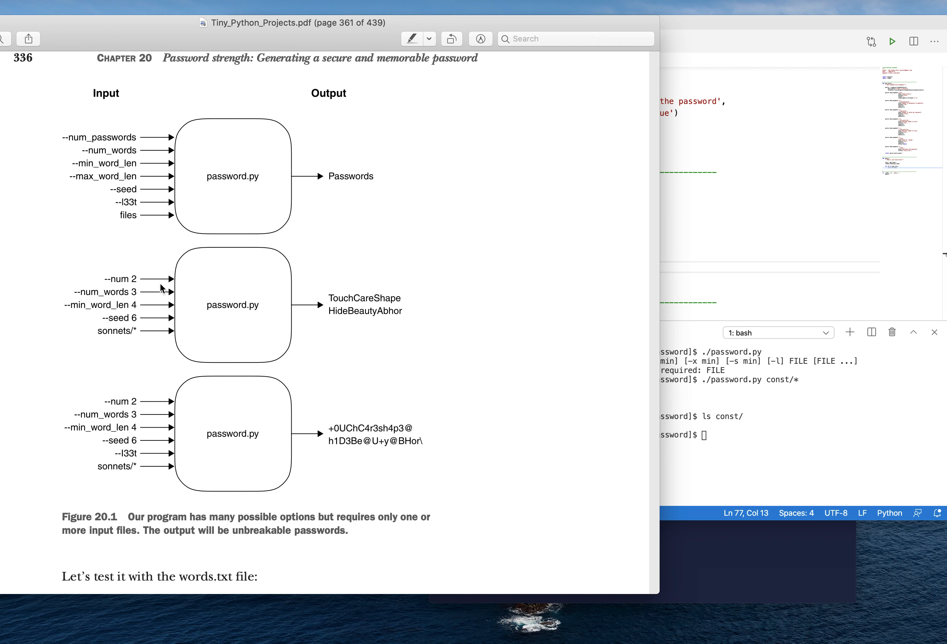
mouse_move(380, 309)
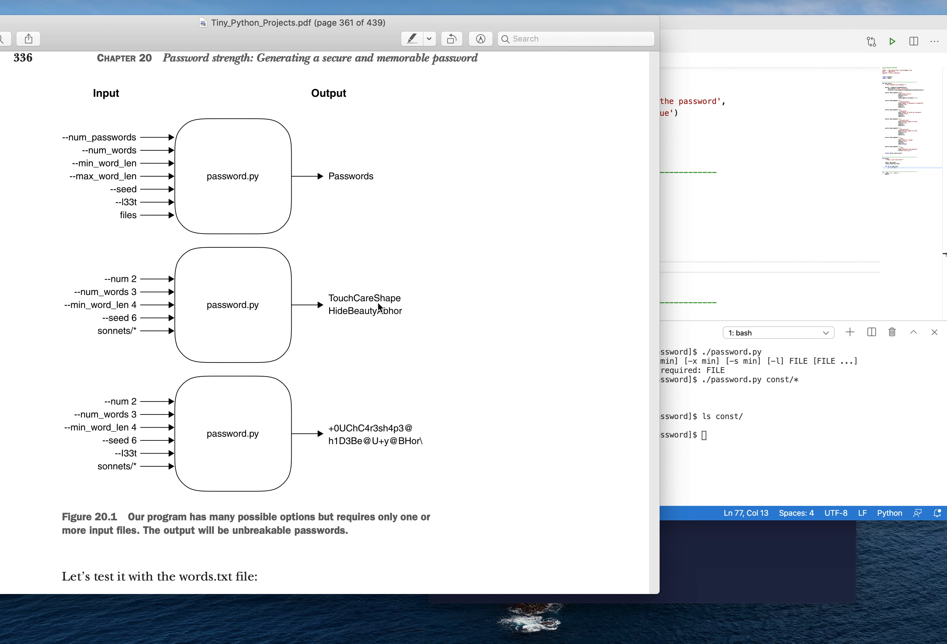
scroll("down", 3)
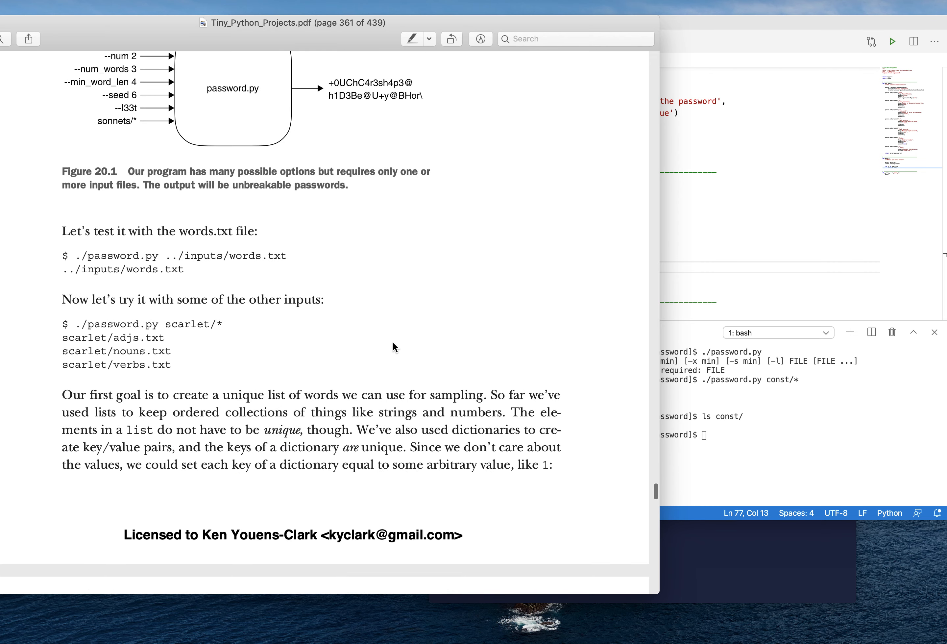
mouse_move(270, 300)
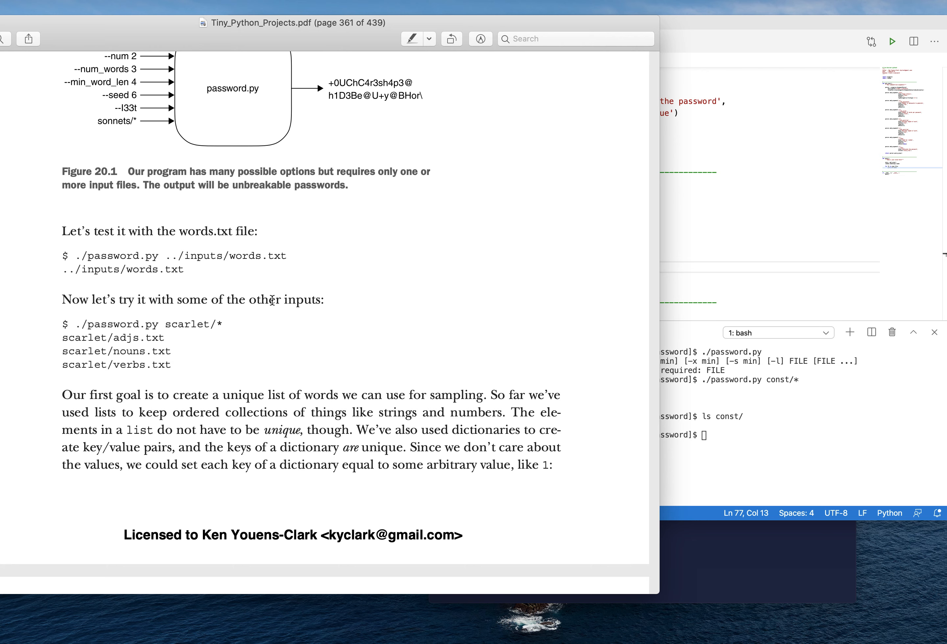
mouse_move(190, 245)
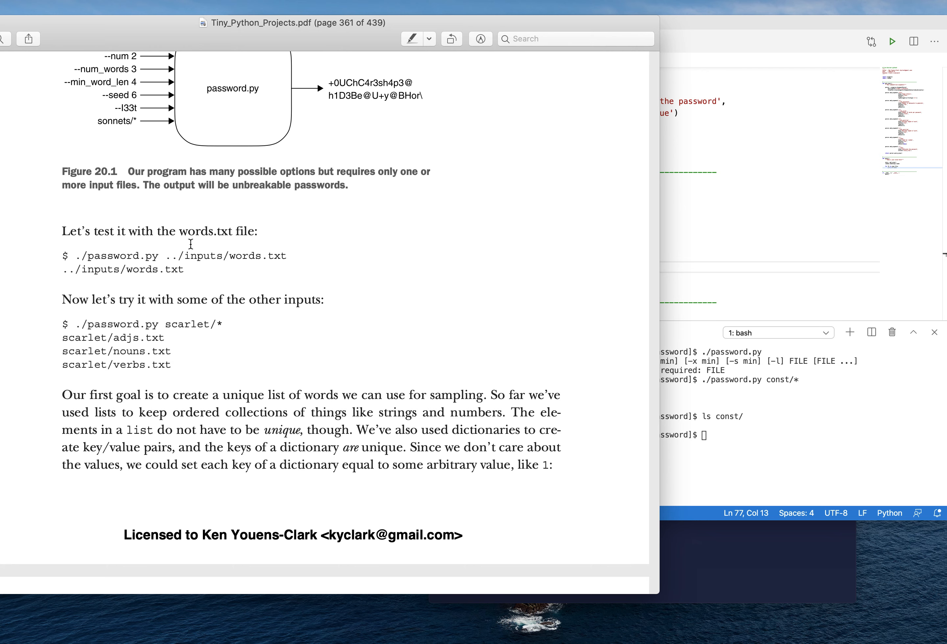
scroll("down", 3)
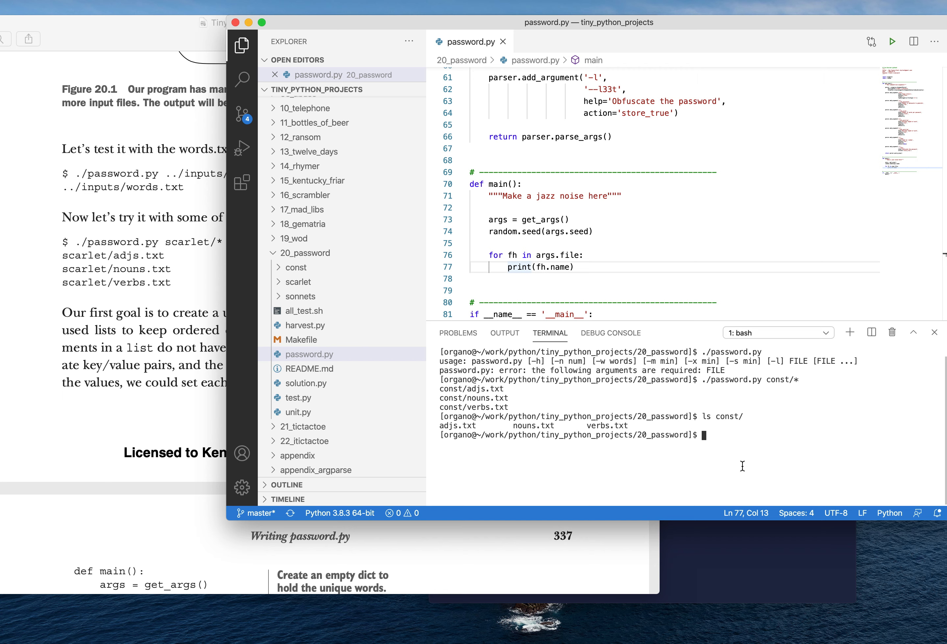
List ../inputs/, cd into it, unzip words.txt.zip and check it with head words.txt
type("ls")
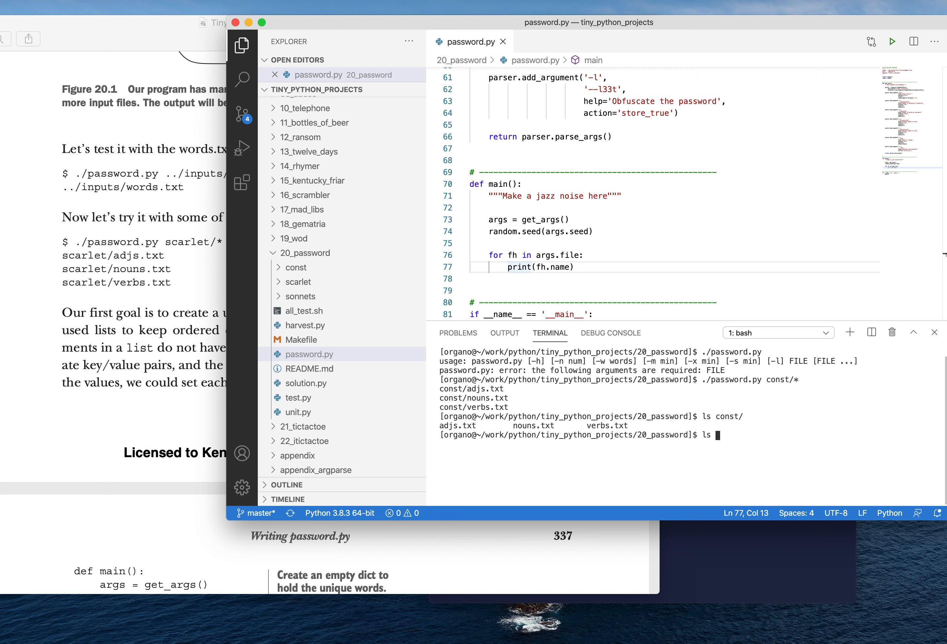
type("../inputs/wo")
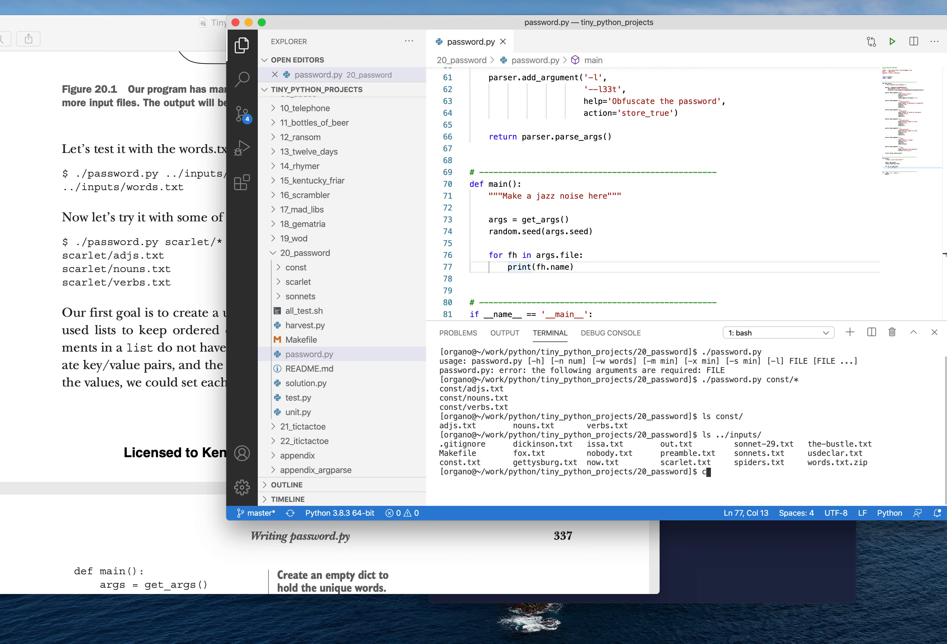
type("cd ../inputs/")
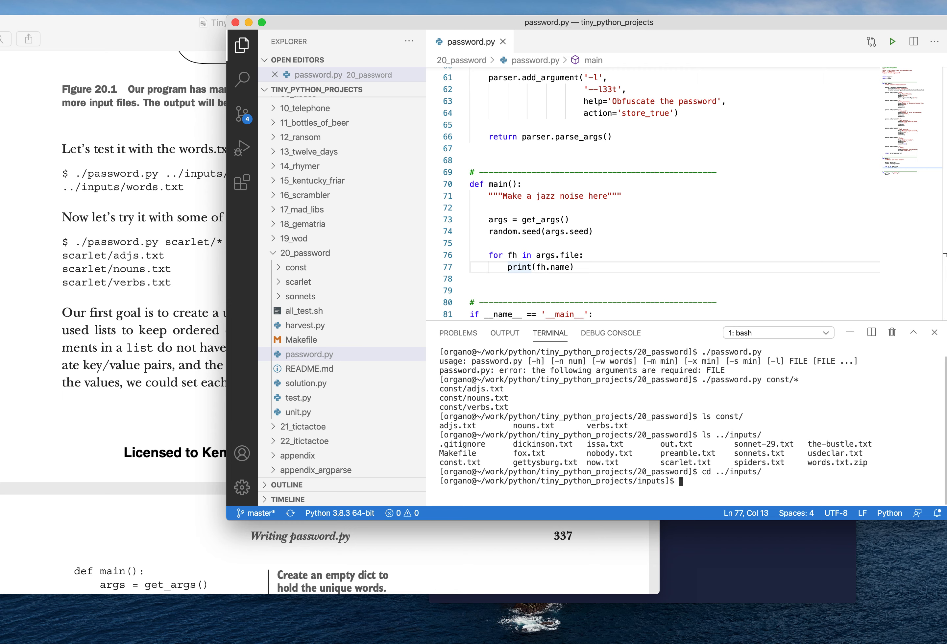
type("unizp w")
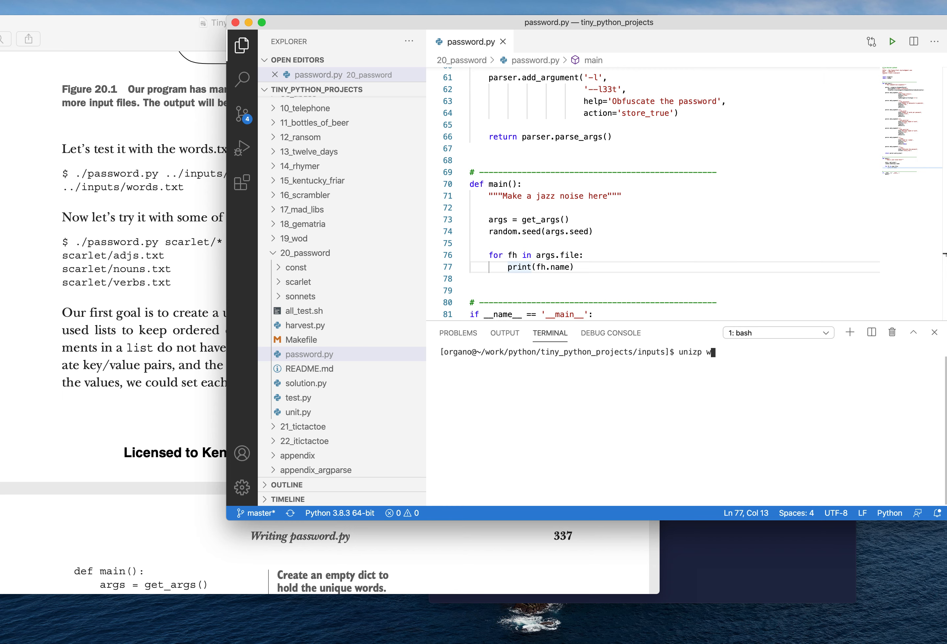
type("ords.txt.zip")
type("ls")
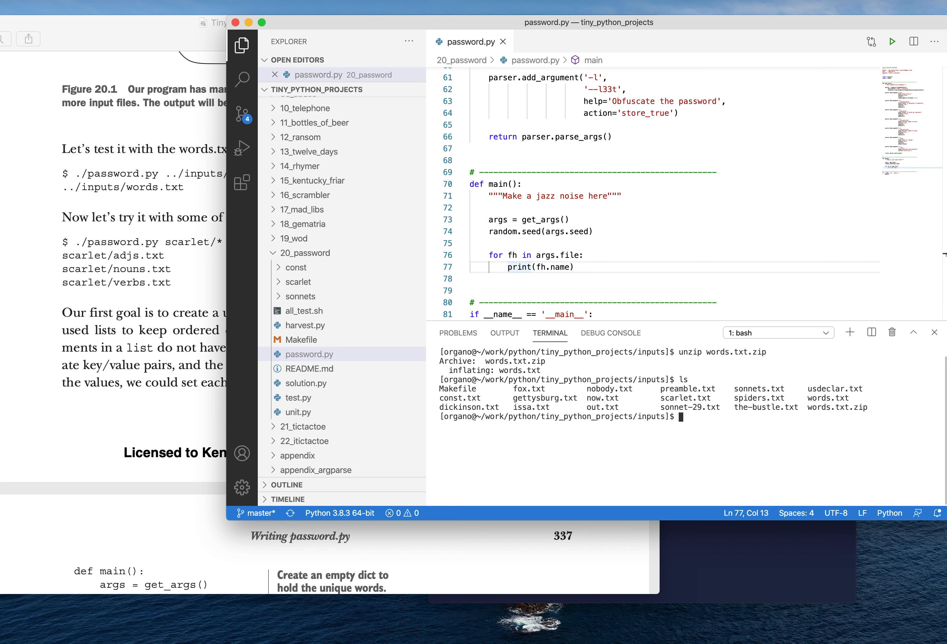
type("head words.txt")
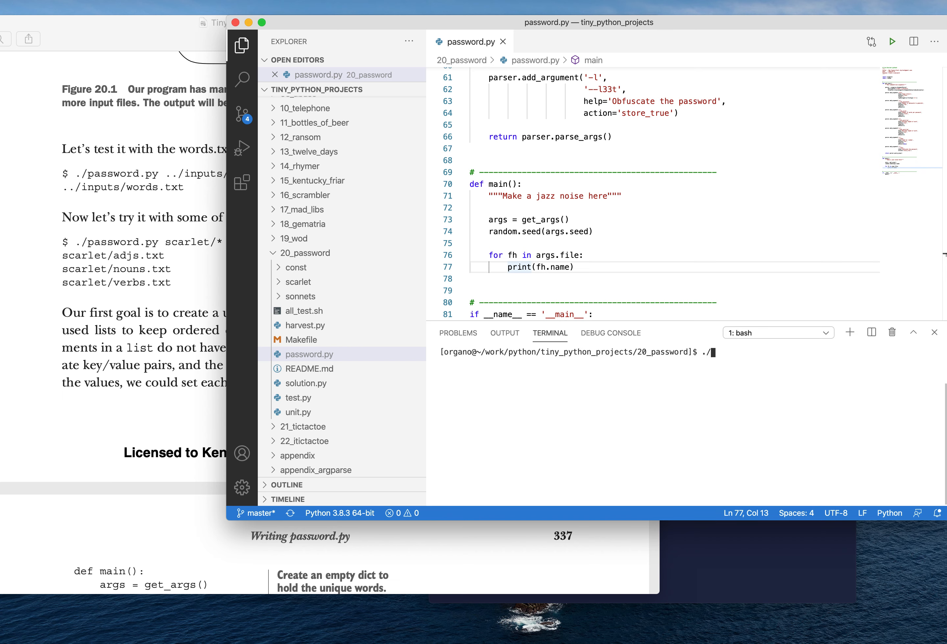
Run password.py on ../inputs/words.txt, then scroll the PDF to the next main() listing
type("password.py ../i")
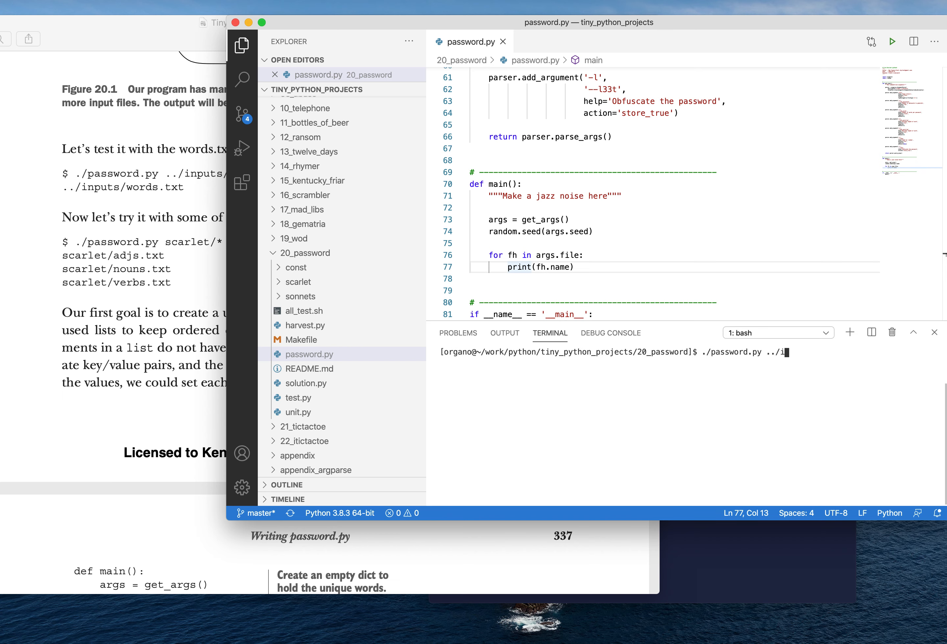
key("Backspace")
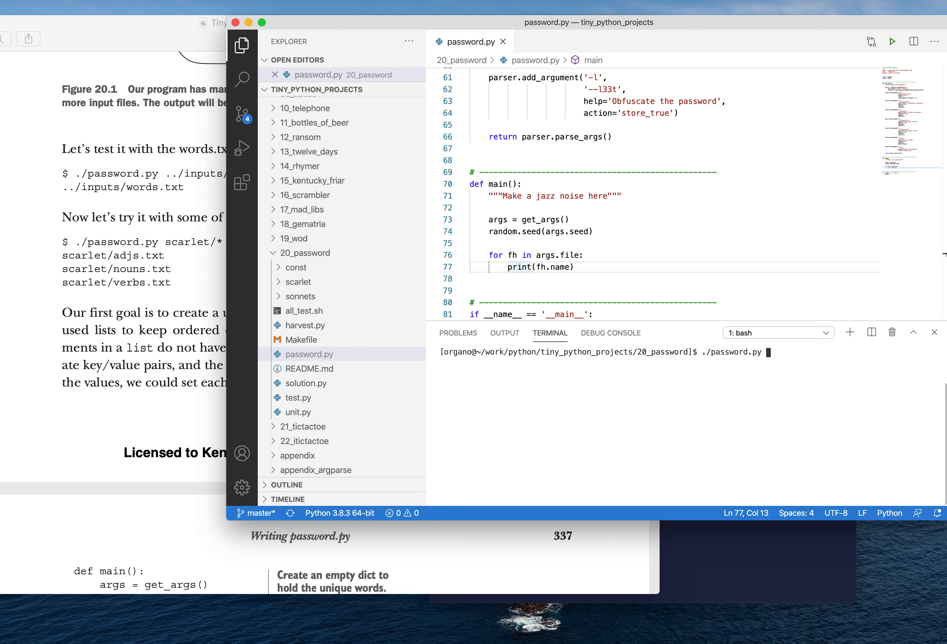
type("../inputs/words.txt")
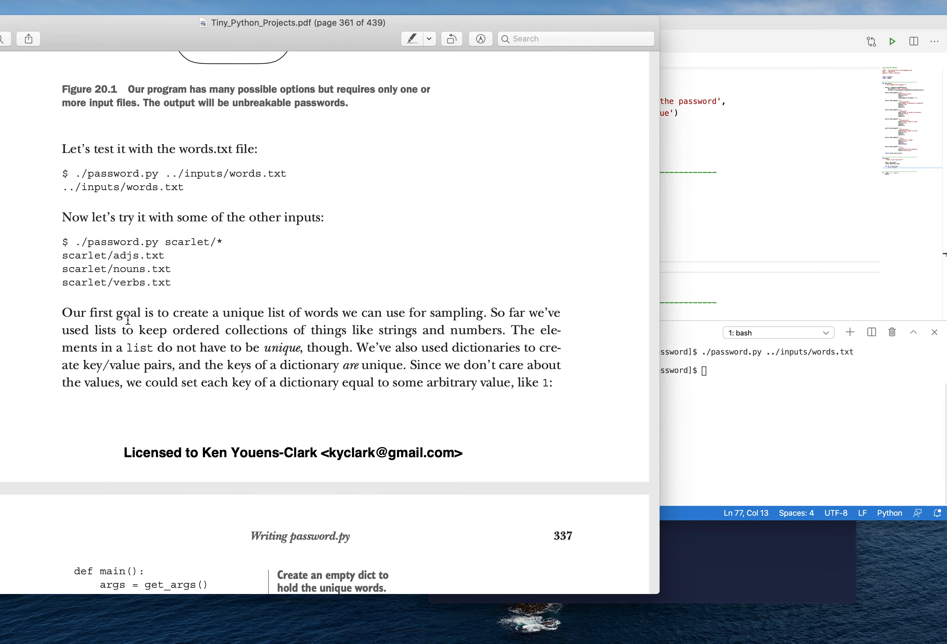
scroll("down", 3)
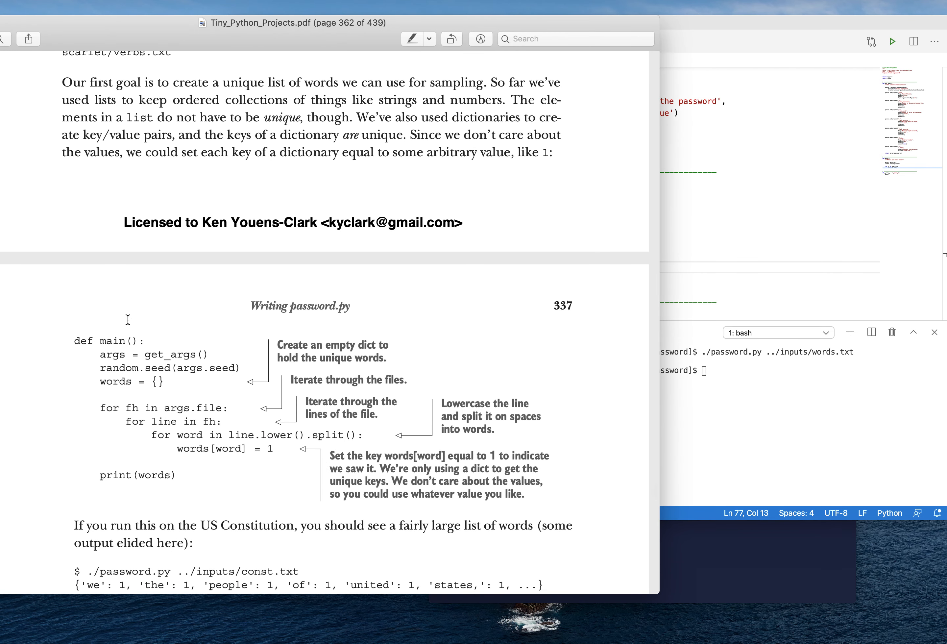
scroll("down", 3)
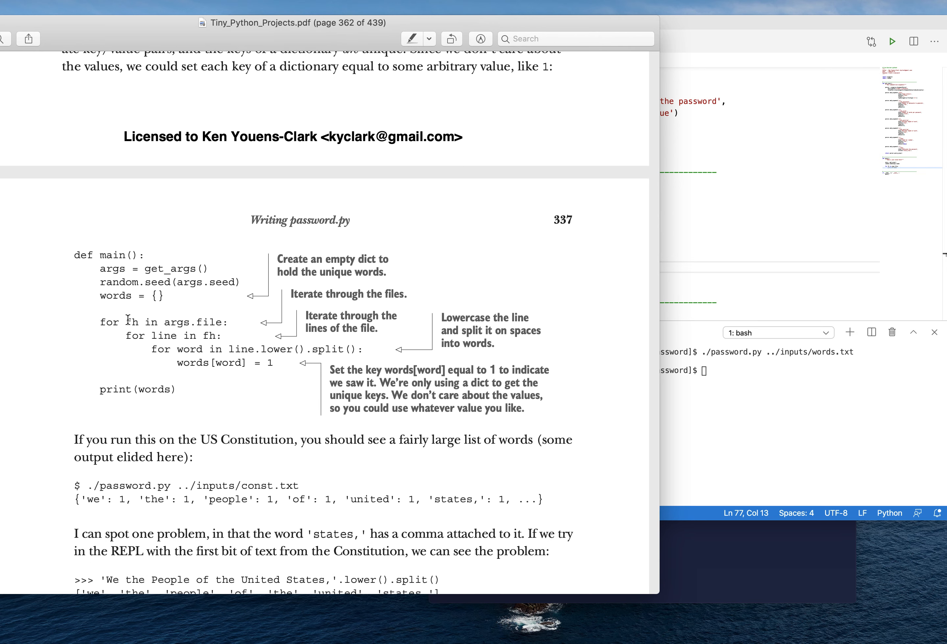